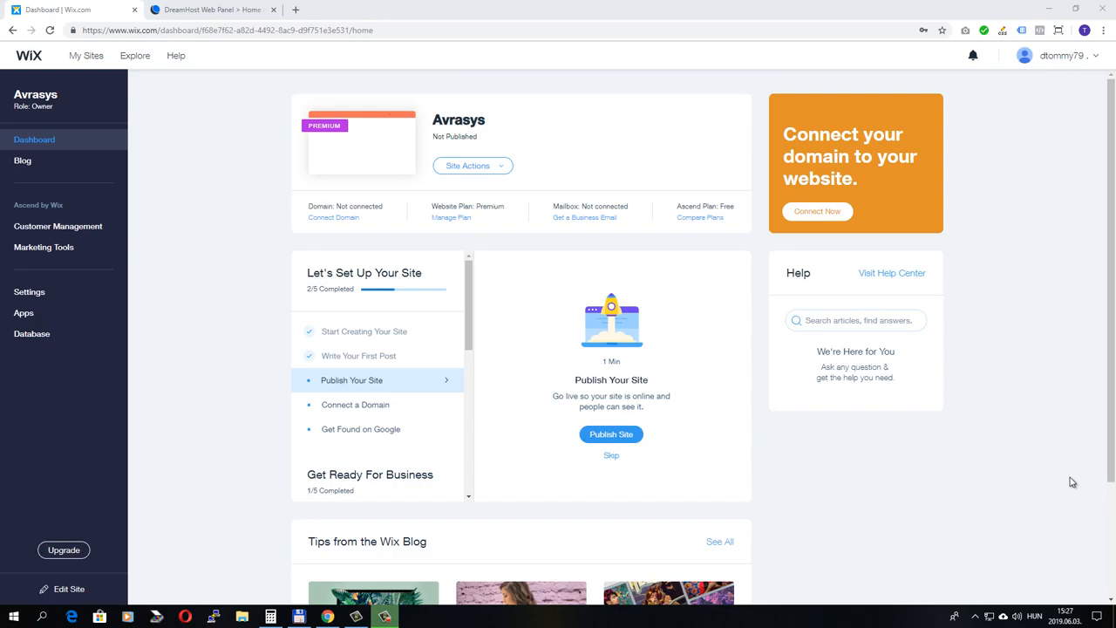
{"action": "mouse_move", "coordinate": [983, 452]}
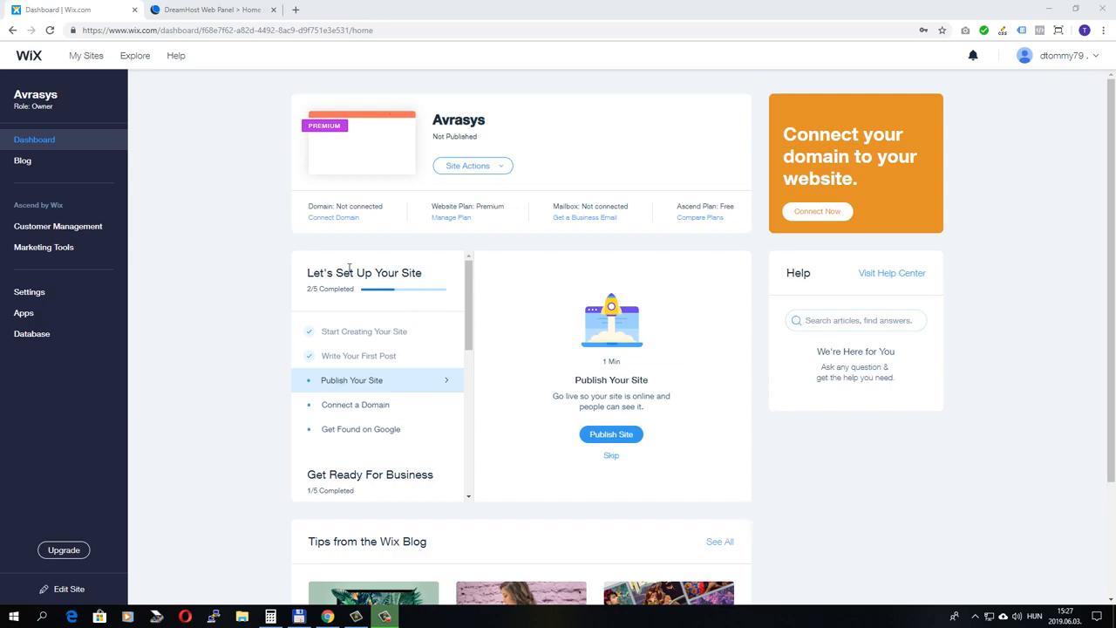
{"action": "mouse_move", "coordinate": [349, 229]}
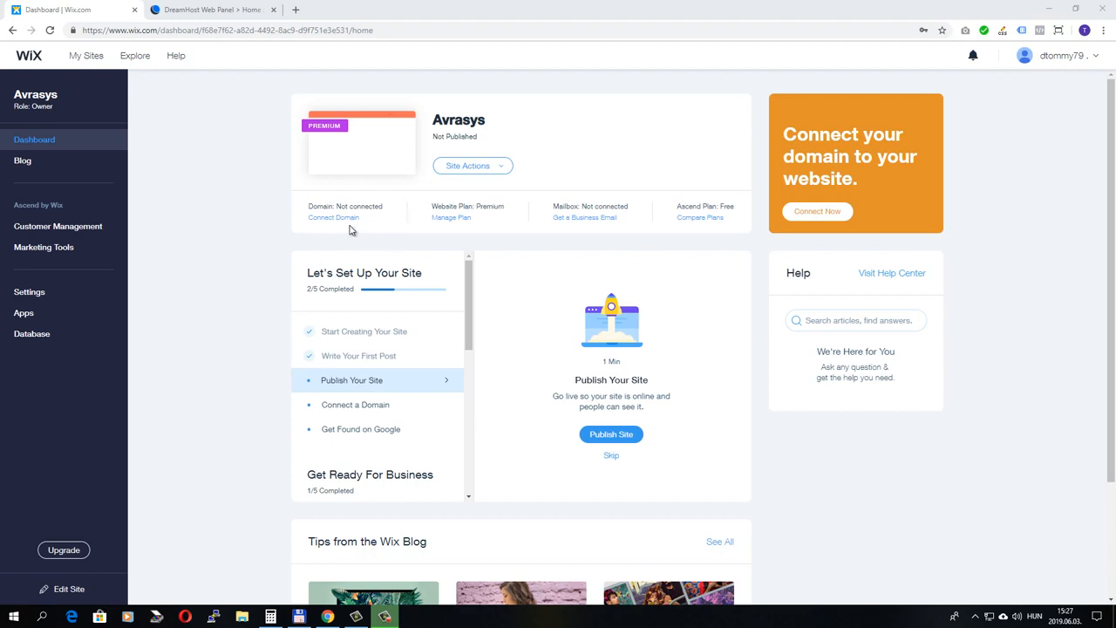
{"action": "mouse_move", "coordinate": [201, 326]}
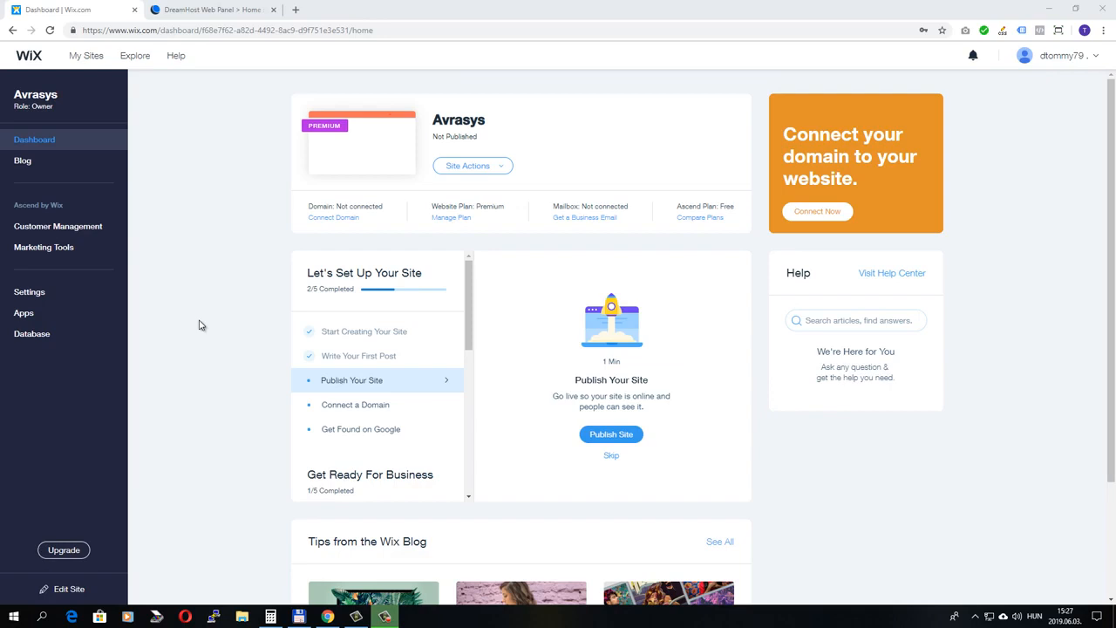
{"action": "mouse_move", "coordinate": [223, 345]}
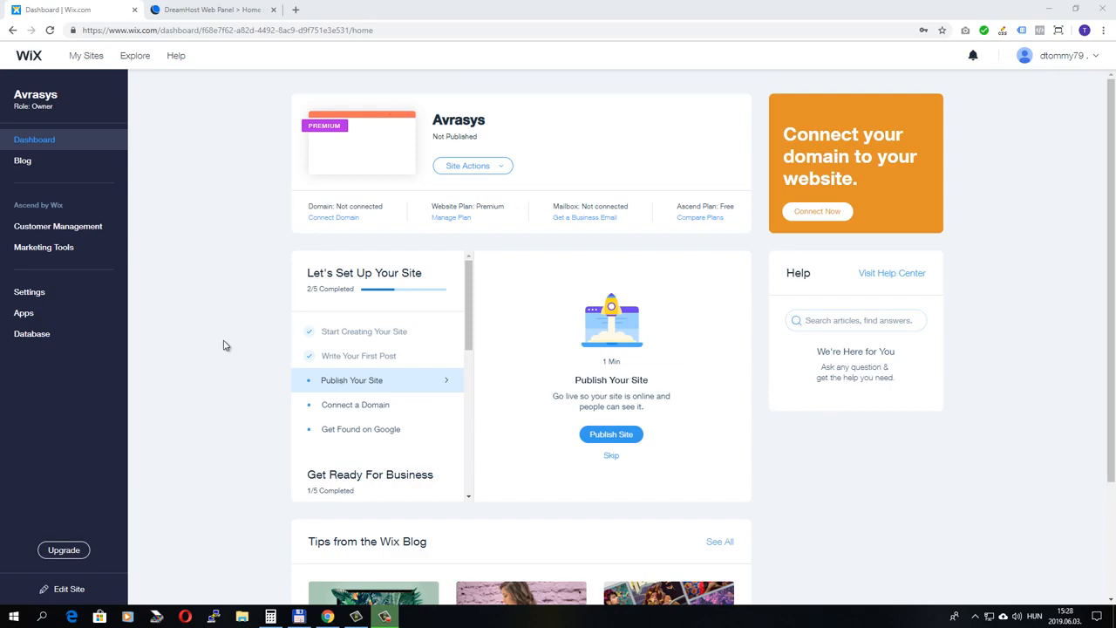
{"action": "mouse_move", "coordinate": [439, 276]}
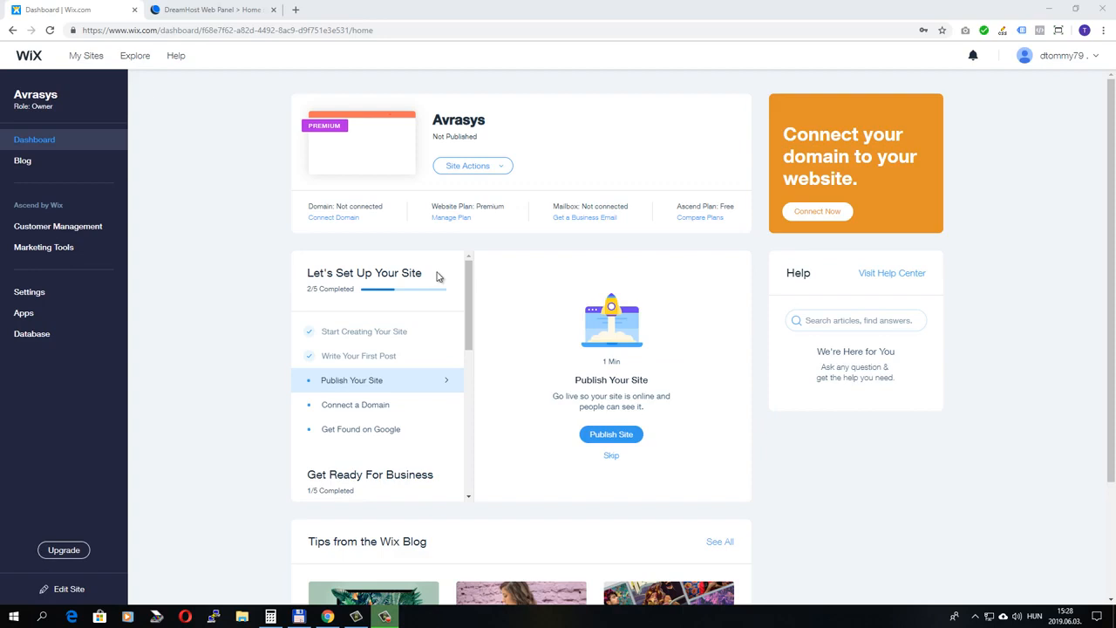
{"action": "mouse_move", "coordinate": [415, 226]}
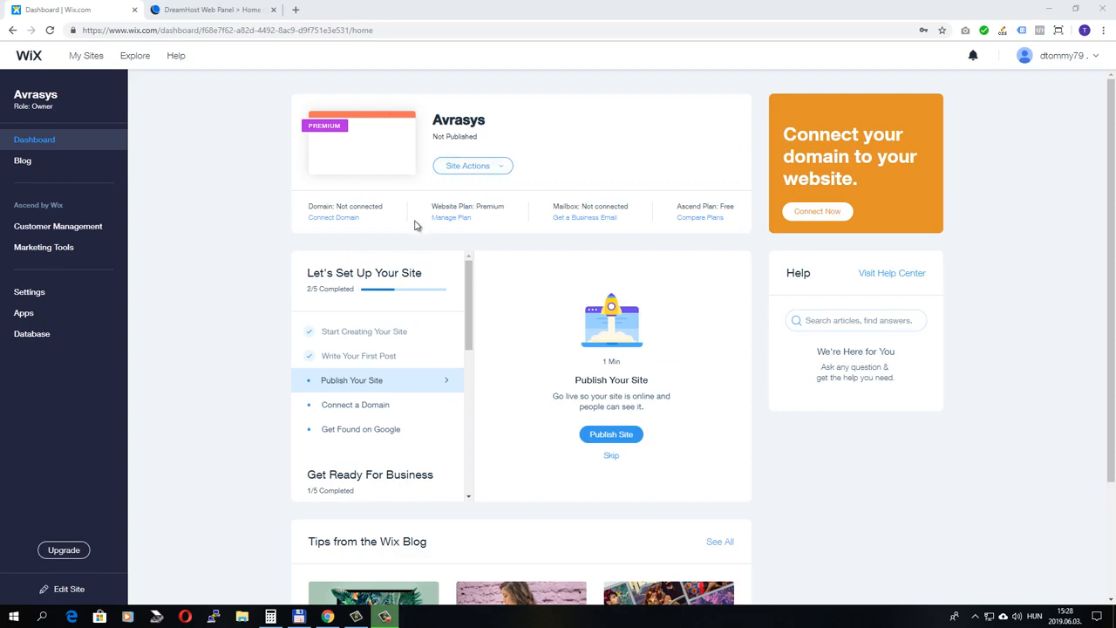
{"action": "mouse_move", "coordinate": [366, 227]}
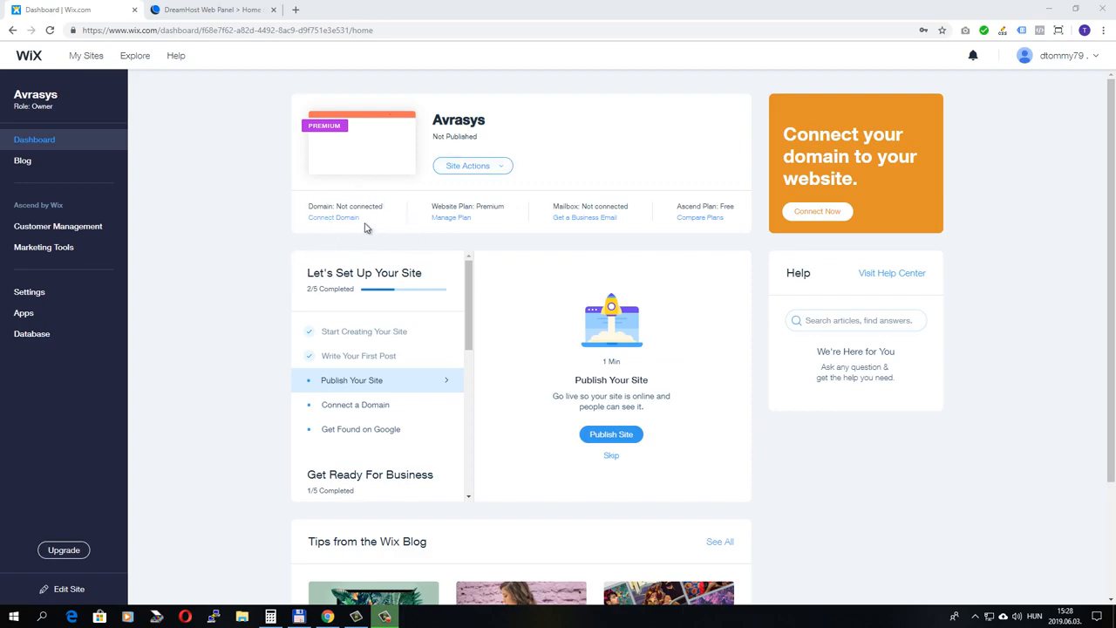
{"action": "mouse_move", "coordinate": [355, 233]}
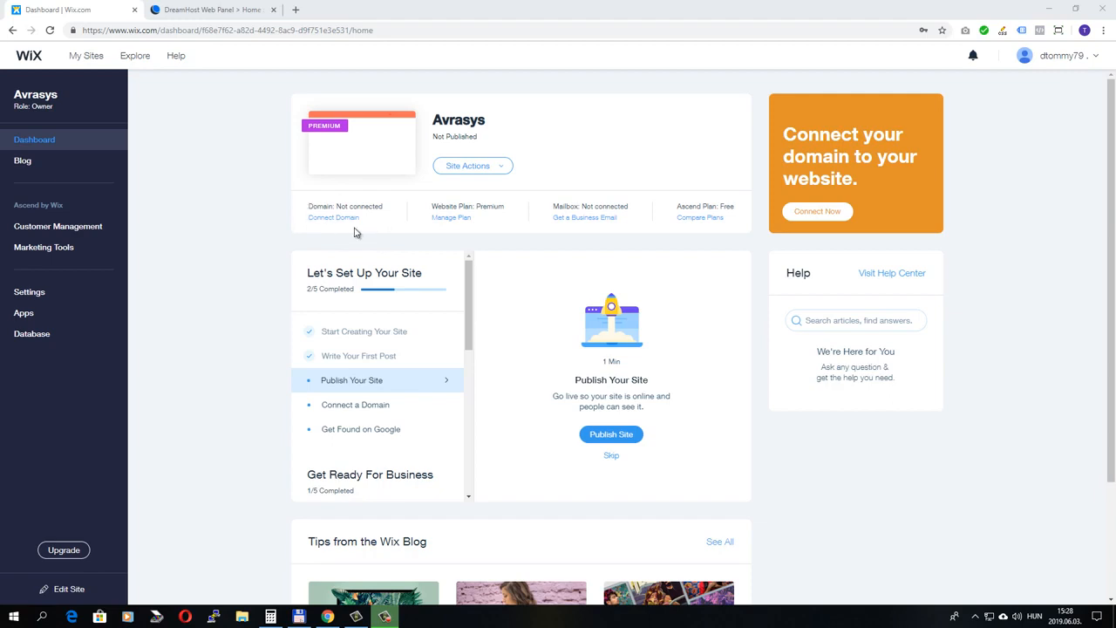
{"action": "mouse_move", "coordinate": [295, 213]}
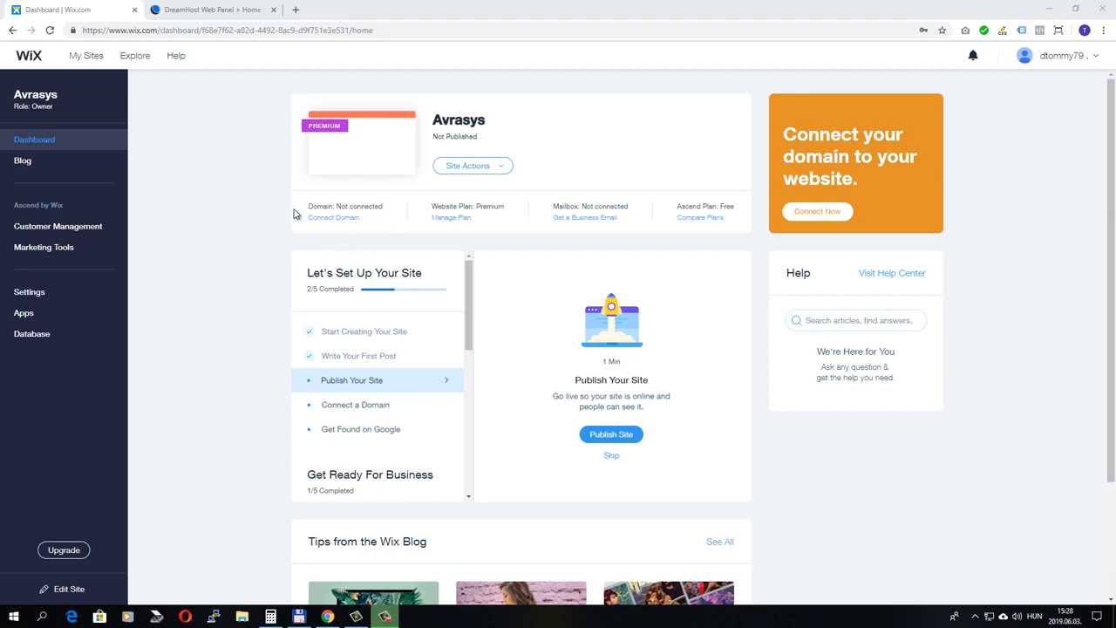
Open the Avrasys site's domain settings from the Wix dashboard via Connect Domain.
{"action": "double_click", "coordinate": [345, 206]}
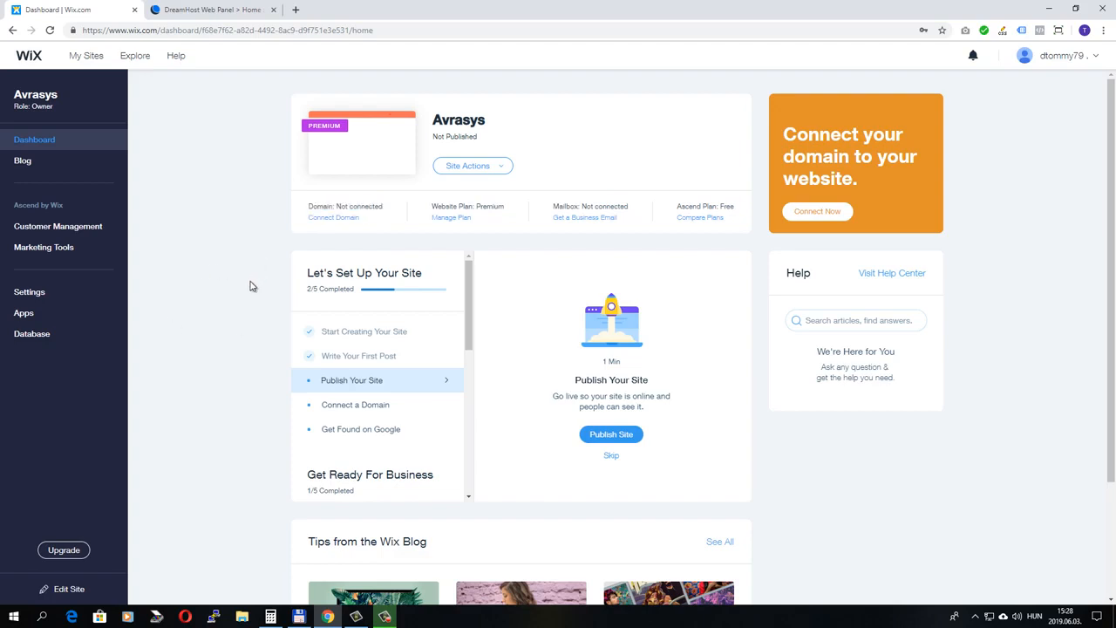
{"action": "mouse_move", "coordinate": [335, 217]}
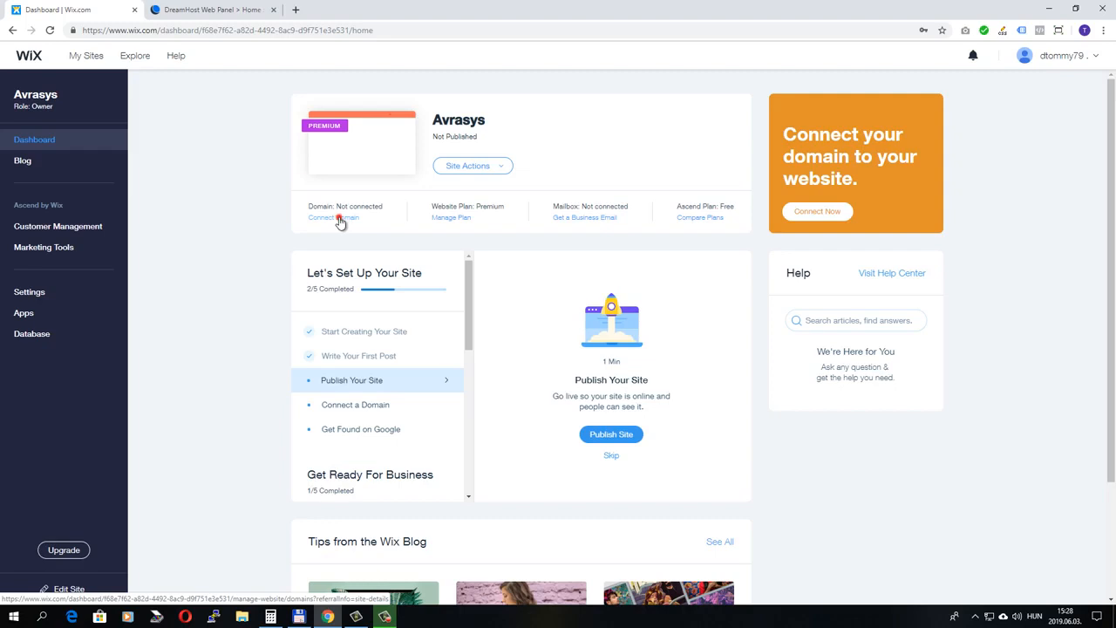
{"action": "left_click", "coordinate": [332, 217]}
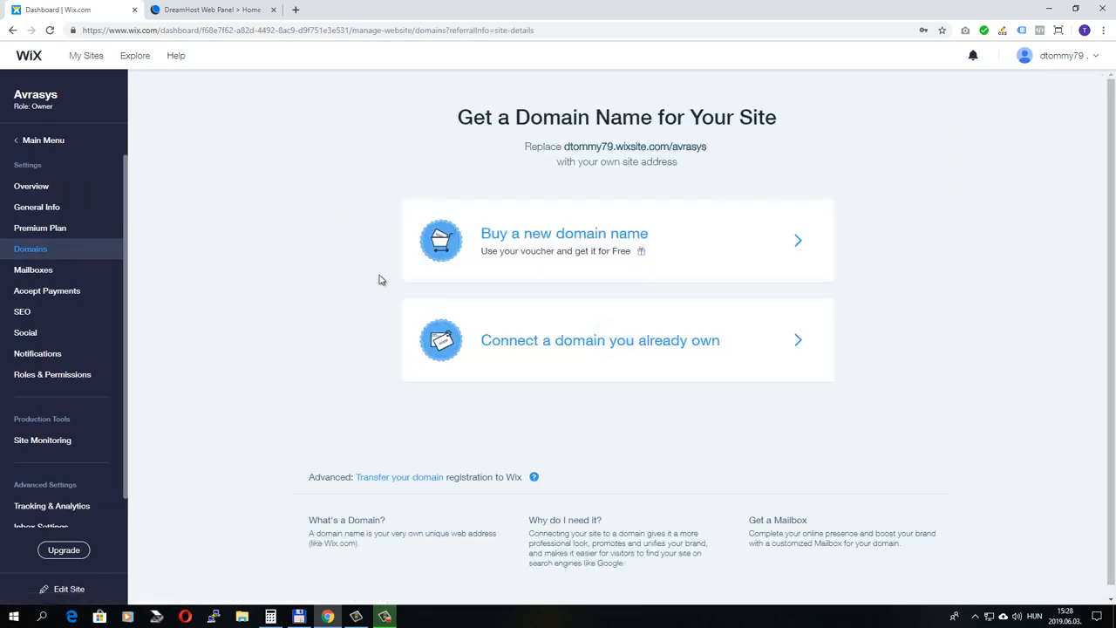
{"action": "mouse_move", "coordinate": [172, 262]}
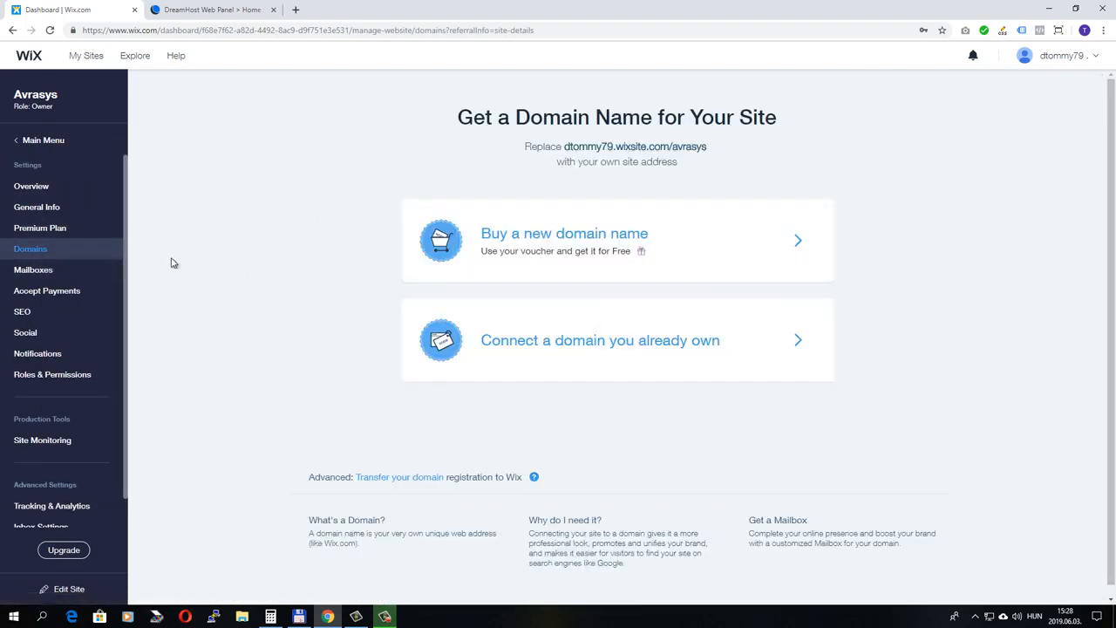
{"action": "mouse_move", "coordinate": [257, 254]}
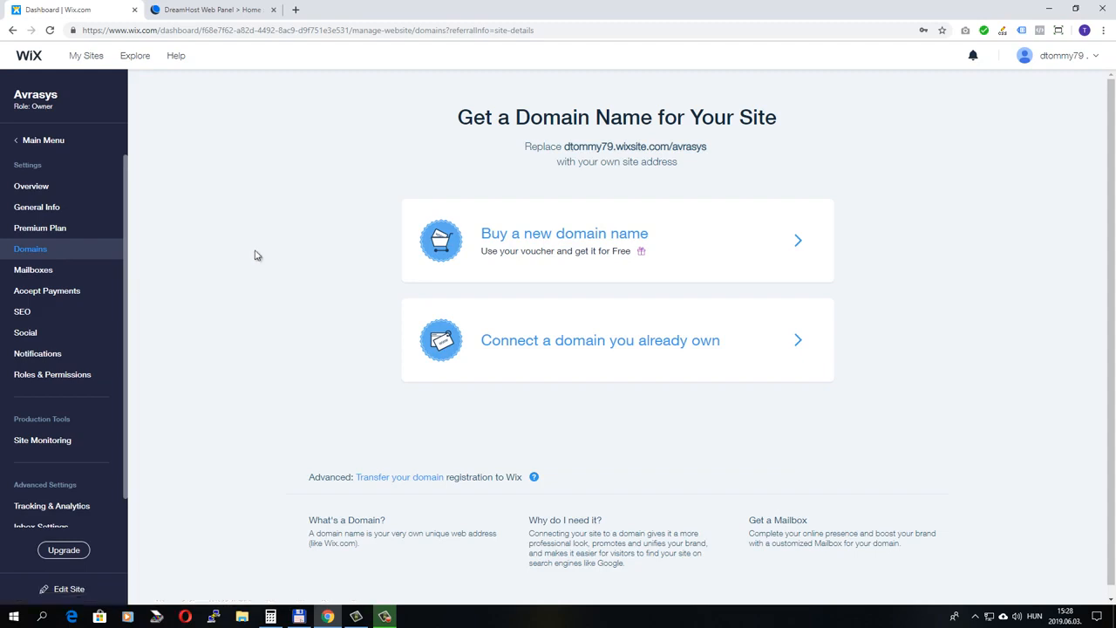
{"action": "mouse_move", "coordinate": [891, 266]}
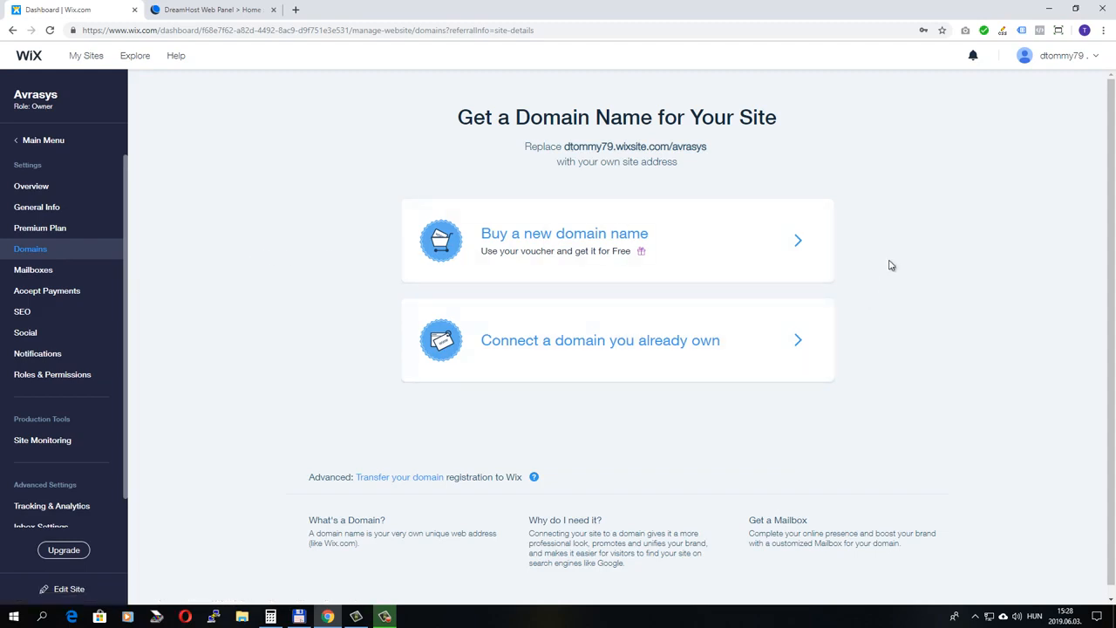
{"action": "mouse_move", "coordinate": [546, 273]}
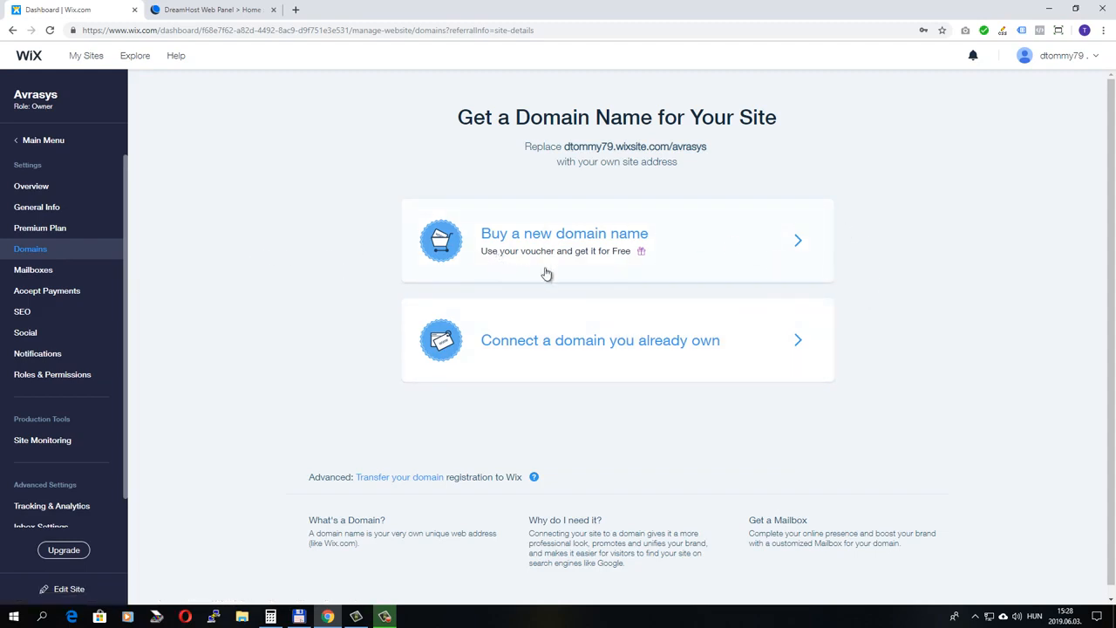
{"action": "mouse_move", "coordinate": [732, 241]}
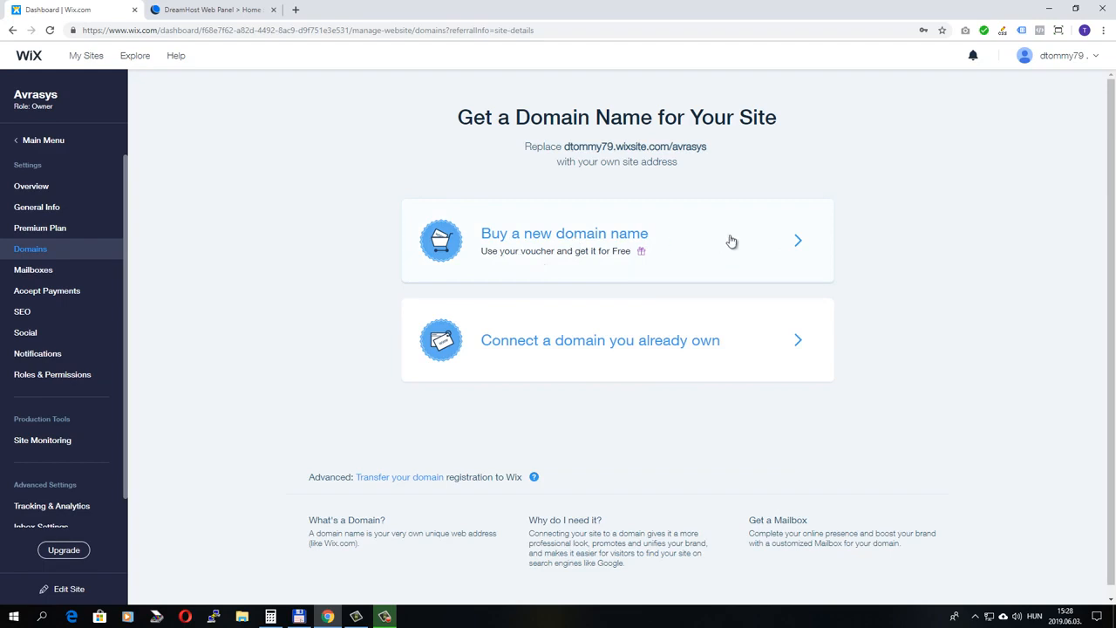
{"action": "mouse_move", "coordinate": [746, 242]}
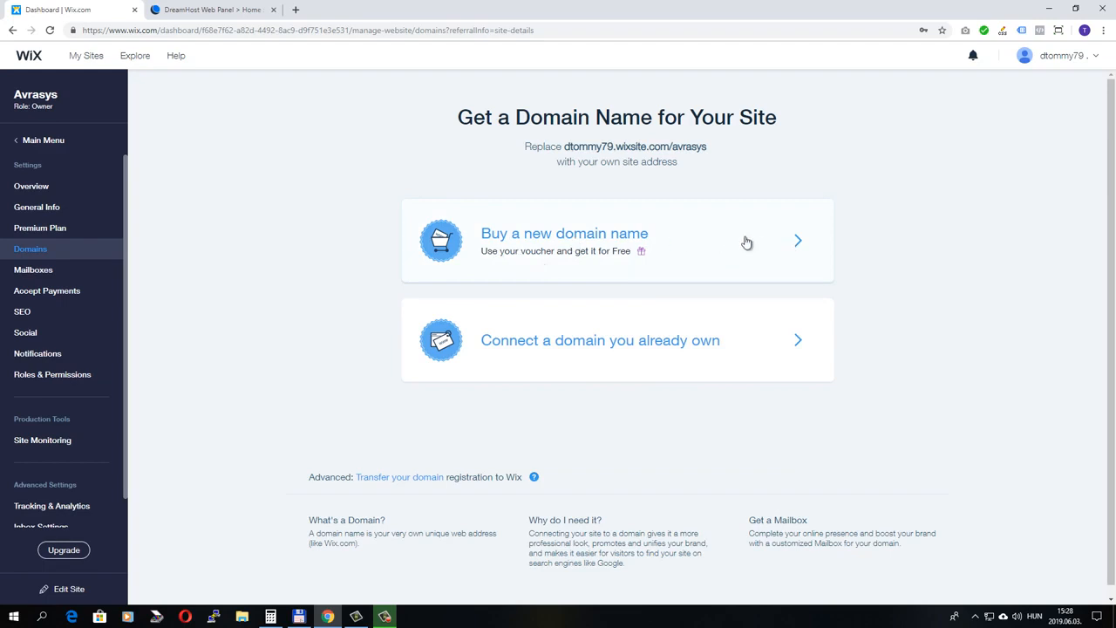
{"action": "mouse_move", "coordinate": [408, 387]}
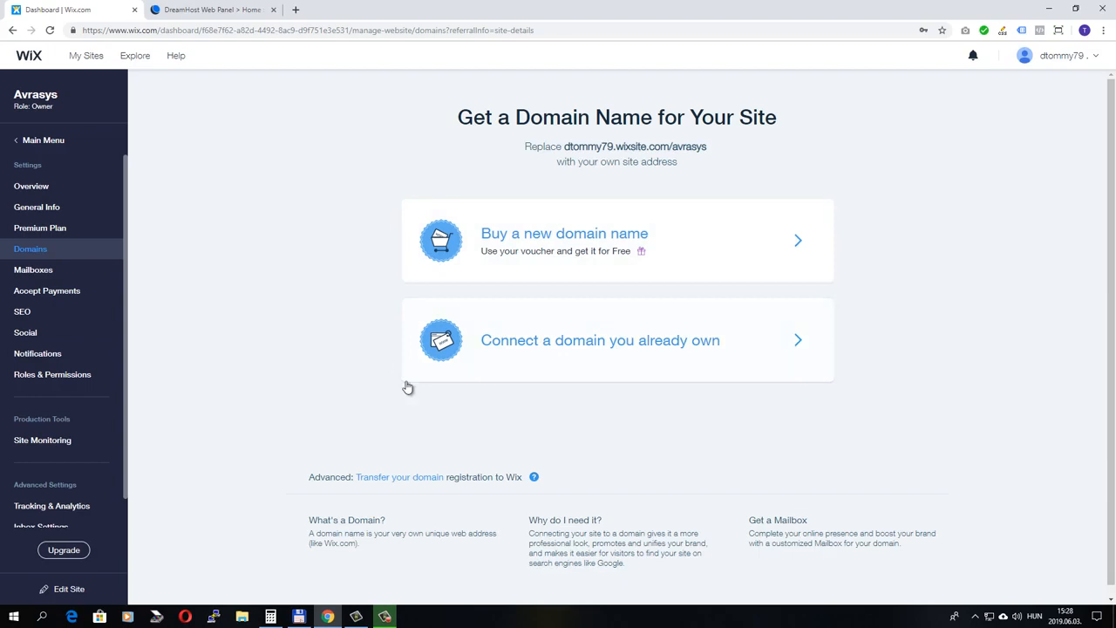
{"action": "mouse_move", "coordinate": [641, 355]}
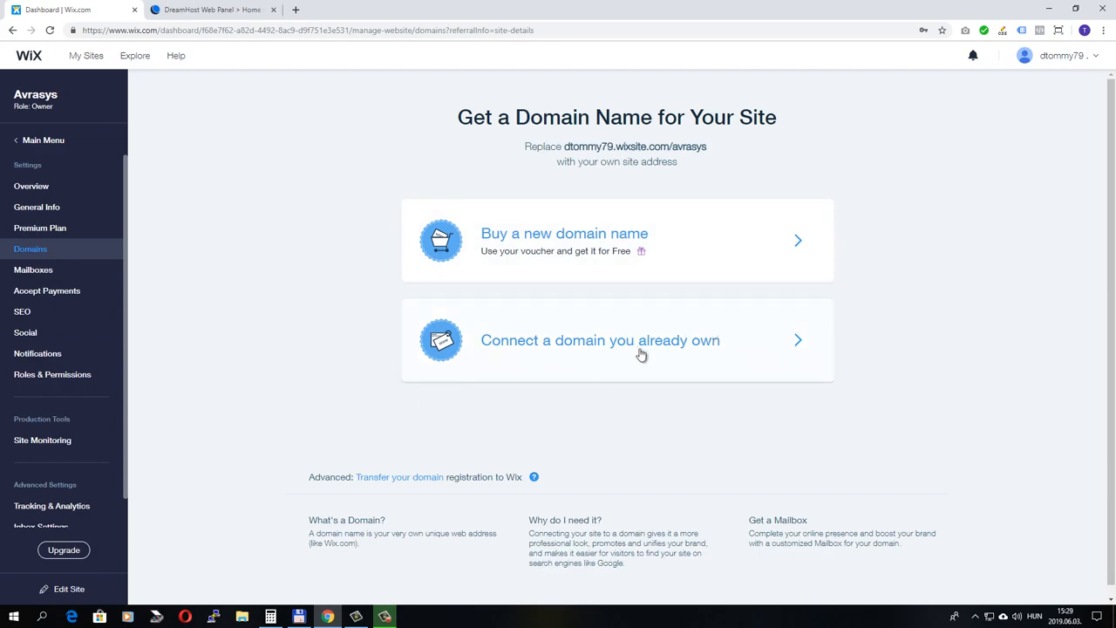
{"action": "mouse_move", "coordinate": [617, 373]}
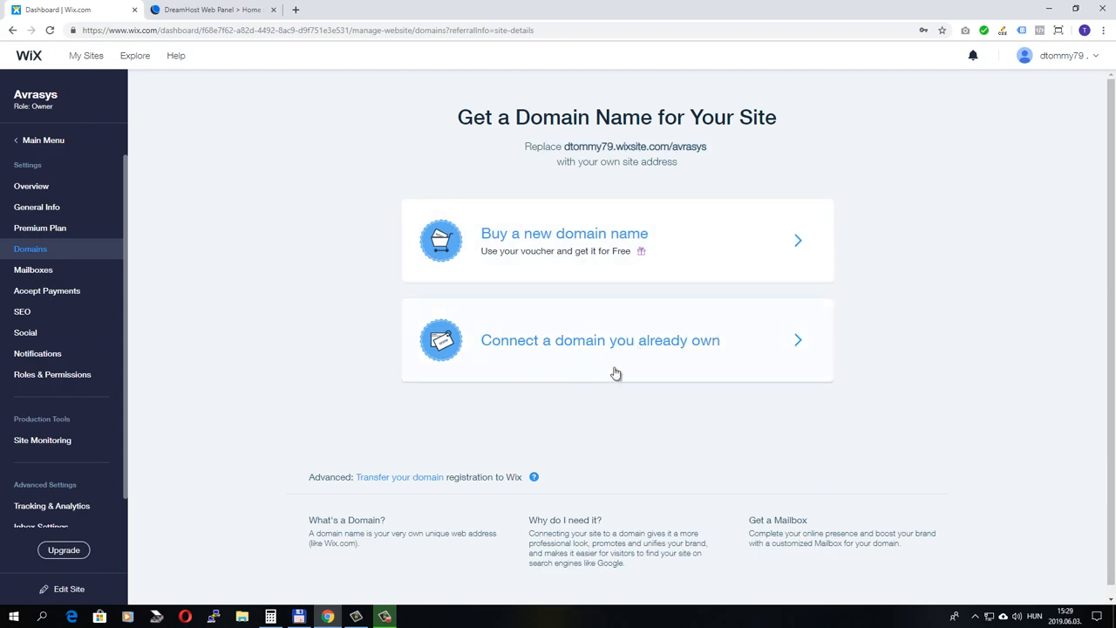
{"action": "mouse_move", "coordinate": [641, 343]}
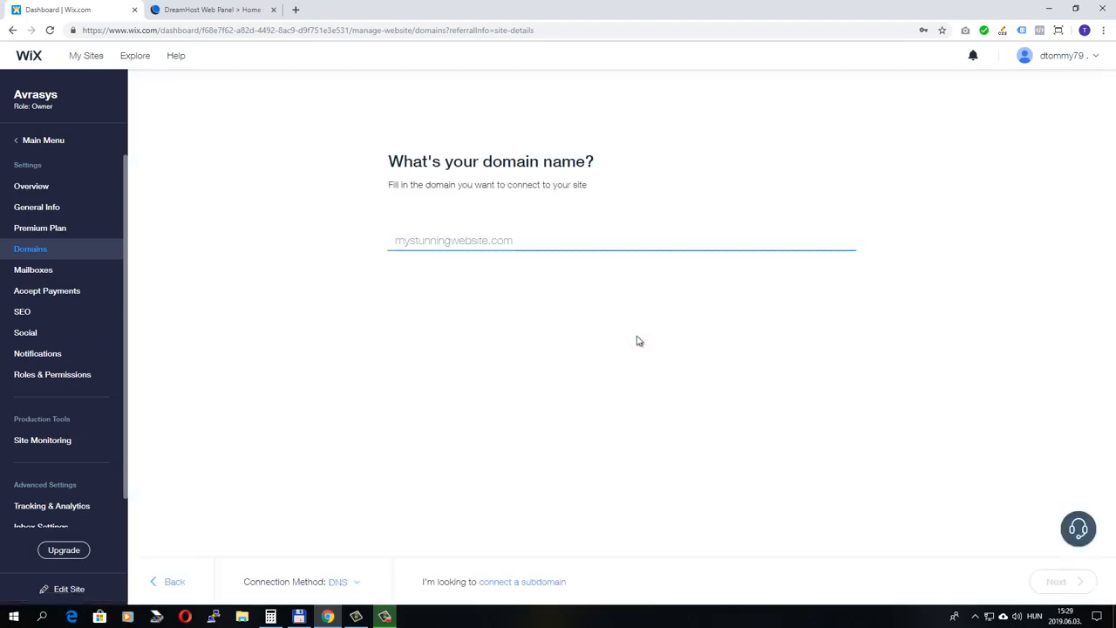
Enter avrasys.com as the owned domain to connect by DNS and continue.
{"action": "left_click", "coordinate": [1078, 528]}
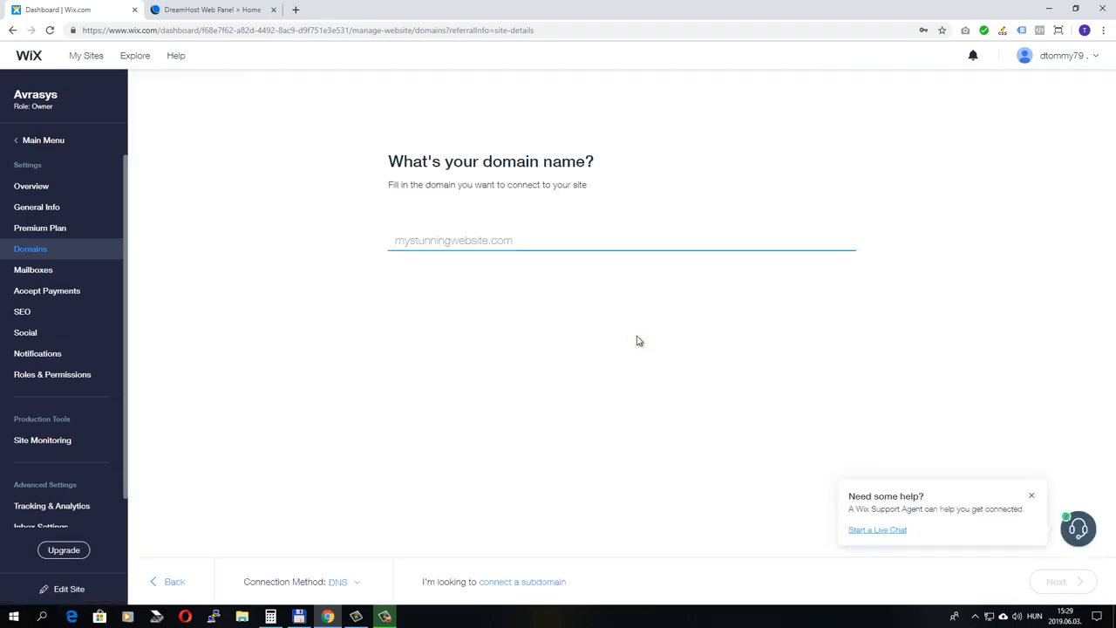
{"action": "type", "text": "avrasys"}
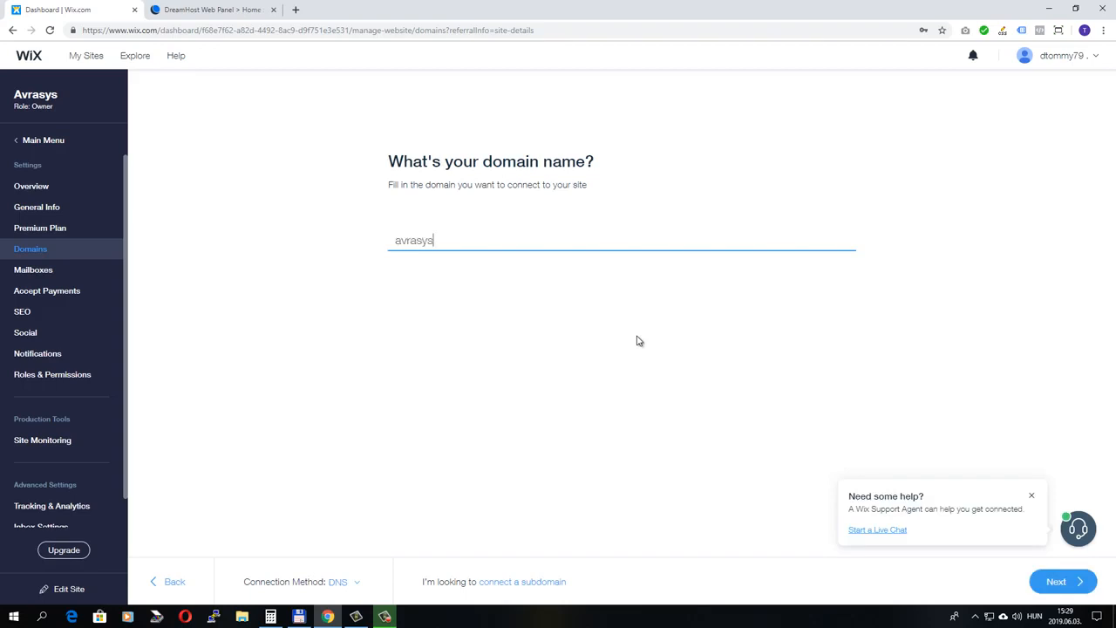
{"action": "type", "text": ".com"}
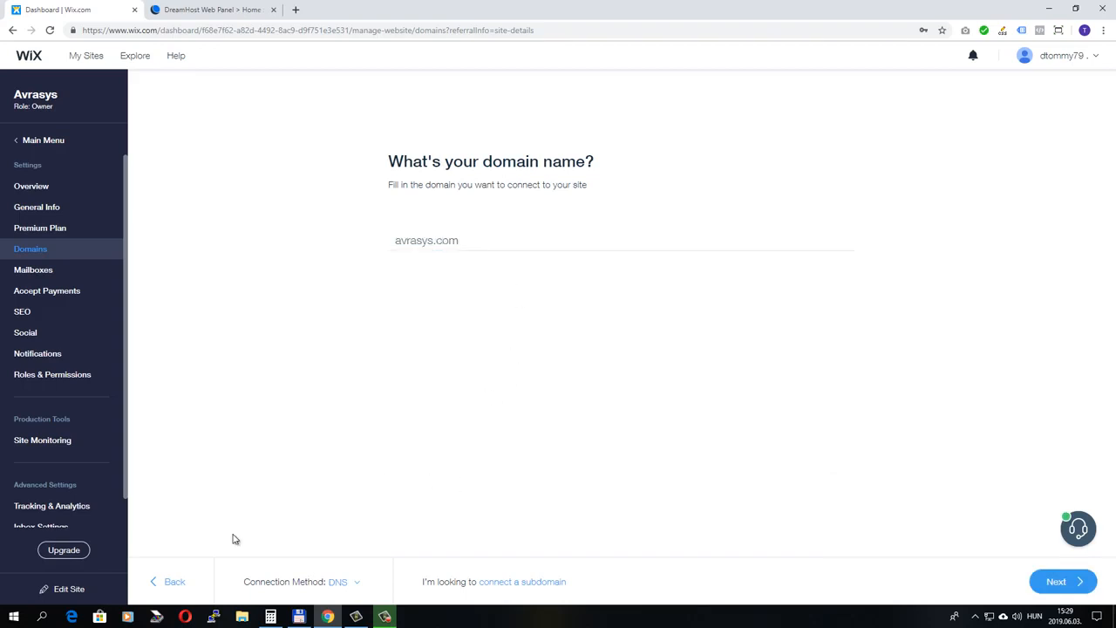
{"action": "mouse_move", "coordinate": [325, 581]}
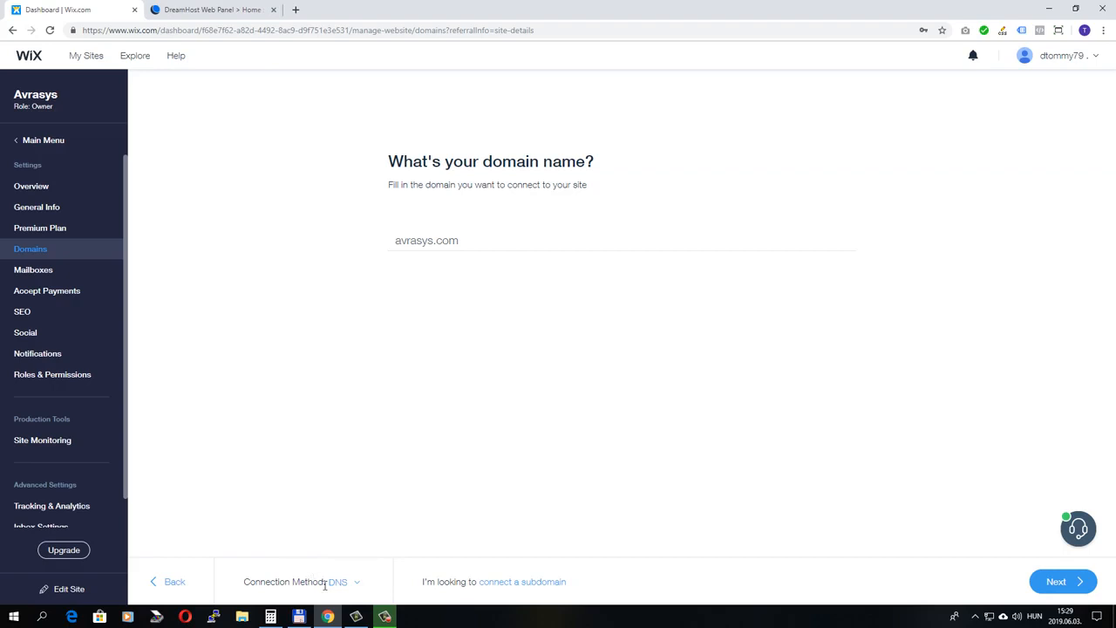
{"action": "mouse_move", "coordinate": [347, 571]}
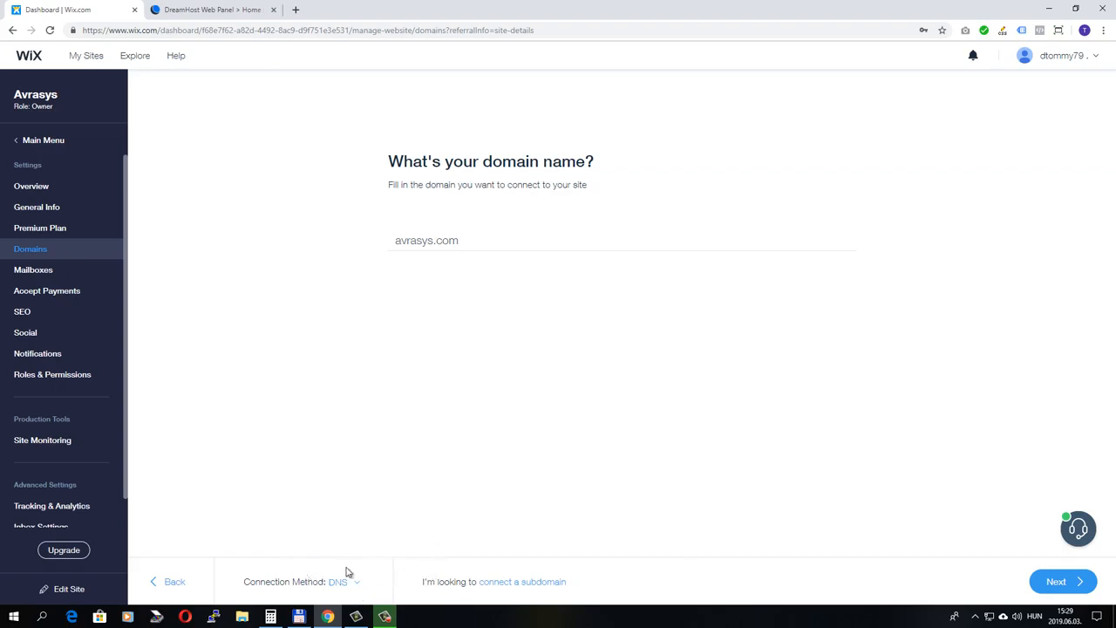
{"action": "mouse_move", "coordinate": [338, 589]}
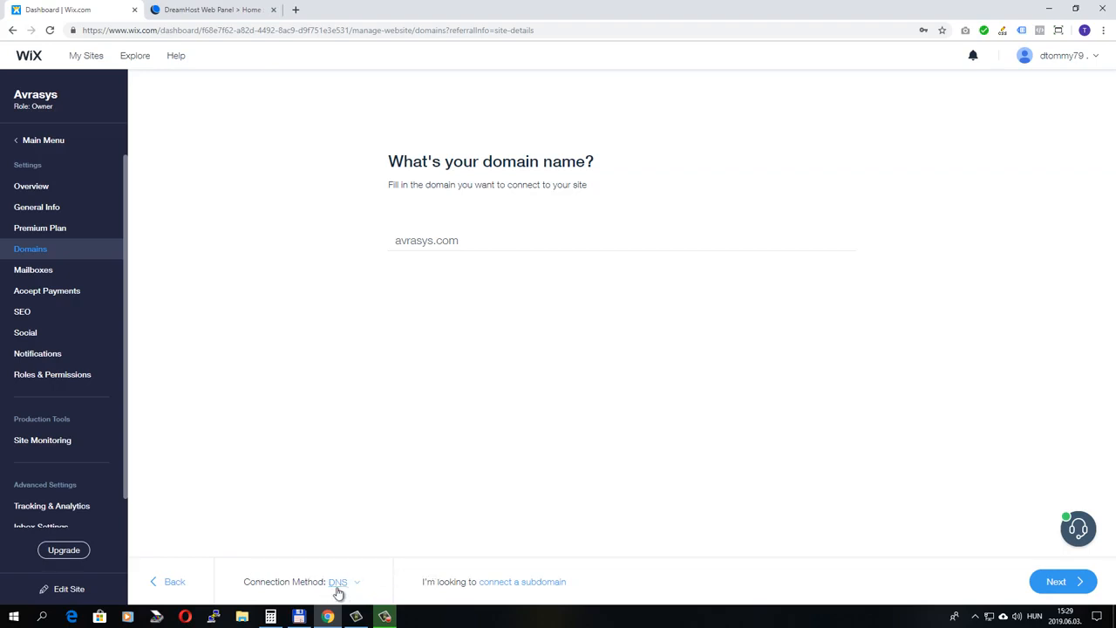
{"action": "mouse_move", "coordinate": [367, 566]}
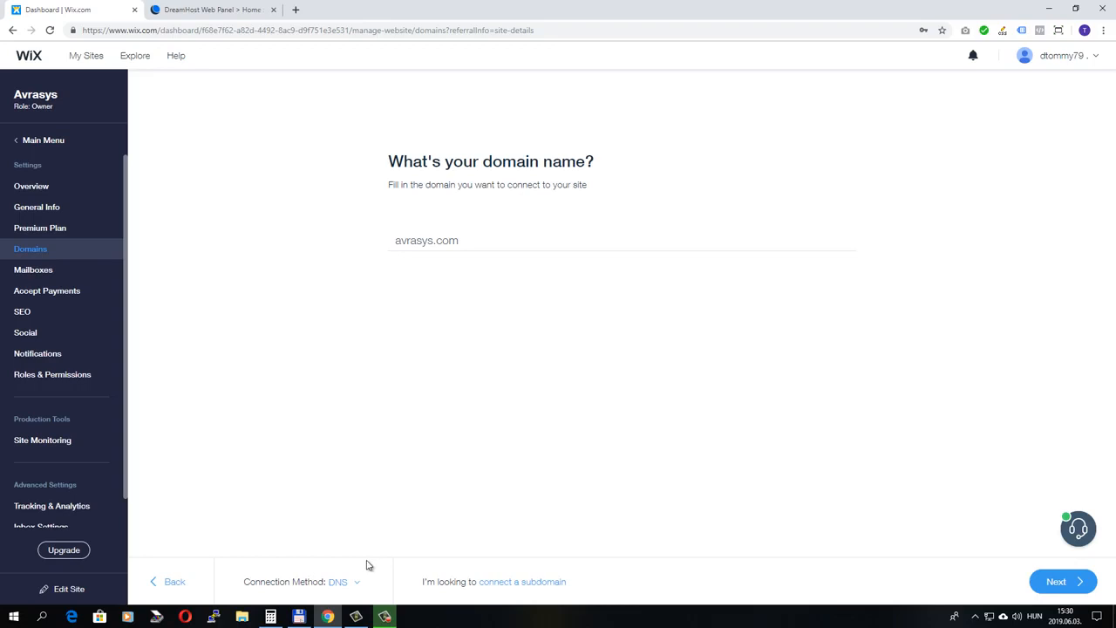
{"action": "left_click", "coordinate": [1056, 582]}
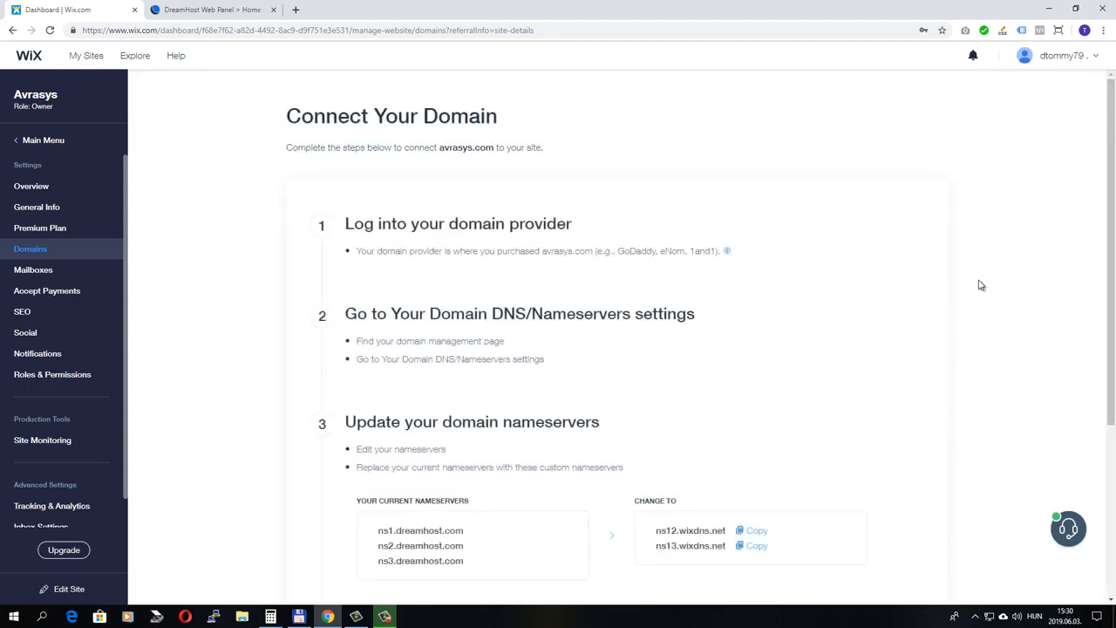
{"action": "mouse_move", "coordinate": [872, 297]}
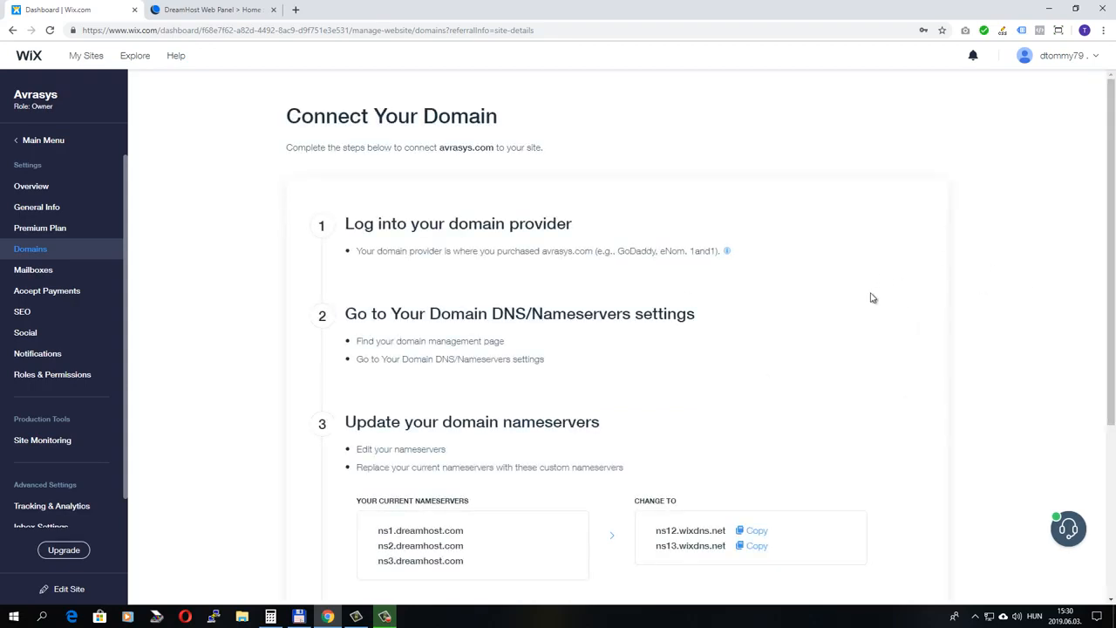
{"action": "mouse_move", "coordinate": [787, 208]}
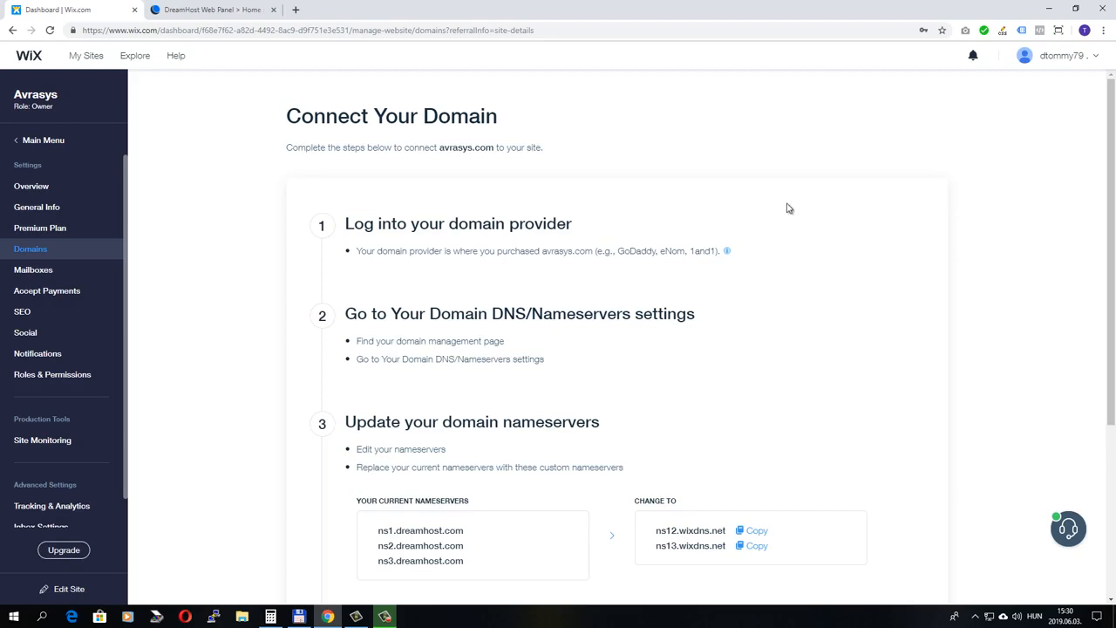
{"action": "mouse_move", "coordinate": [909, 322]}
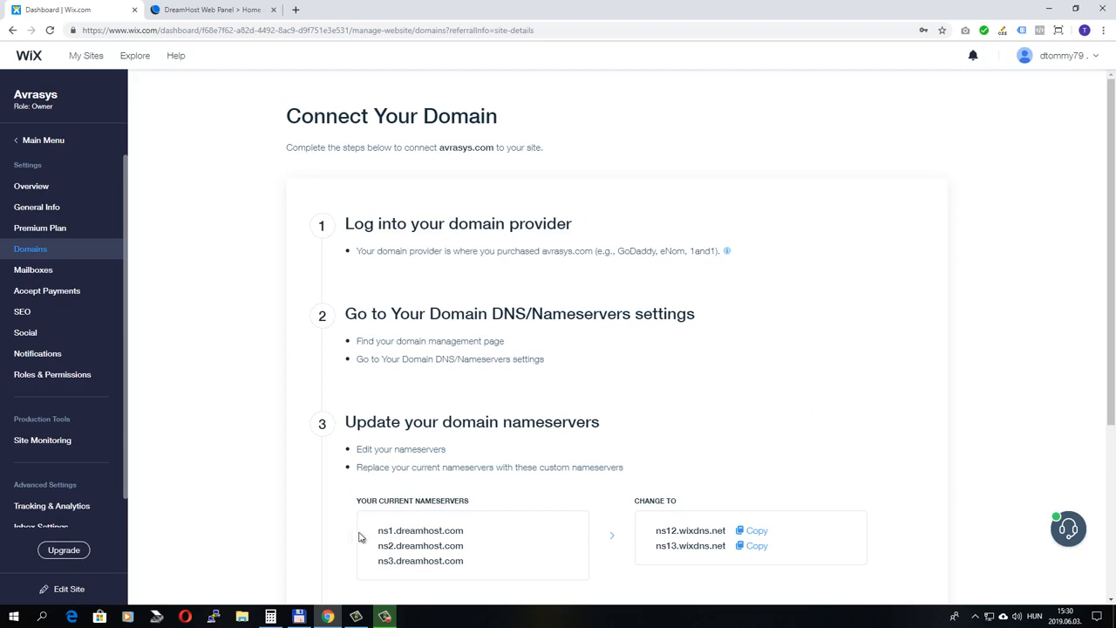
{"action": "scroll", "scroll_direction": "down", "scroll_amount": 3}
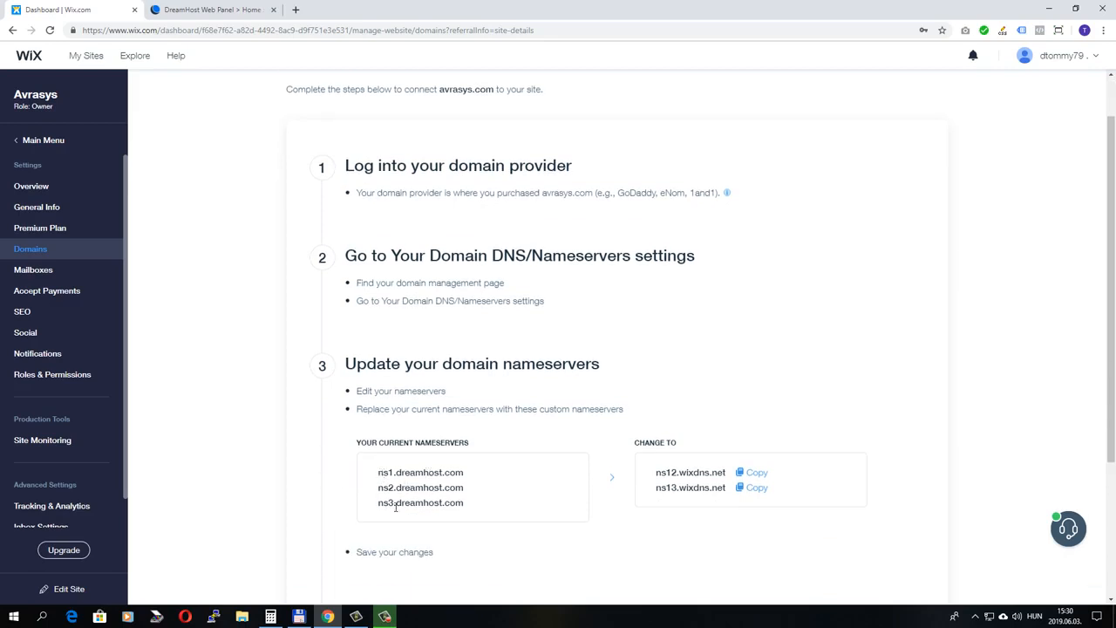
{"action": "mouse_move", "coordinate": [475, 488]}
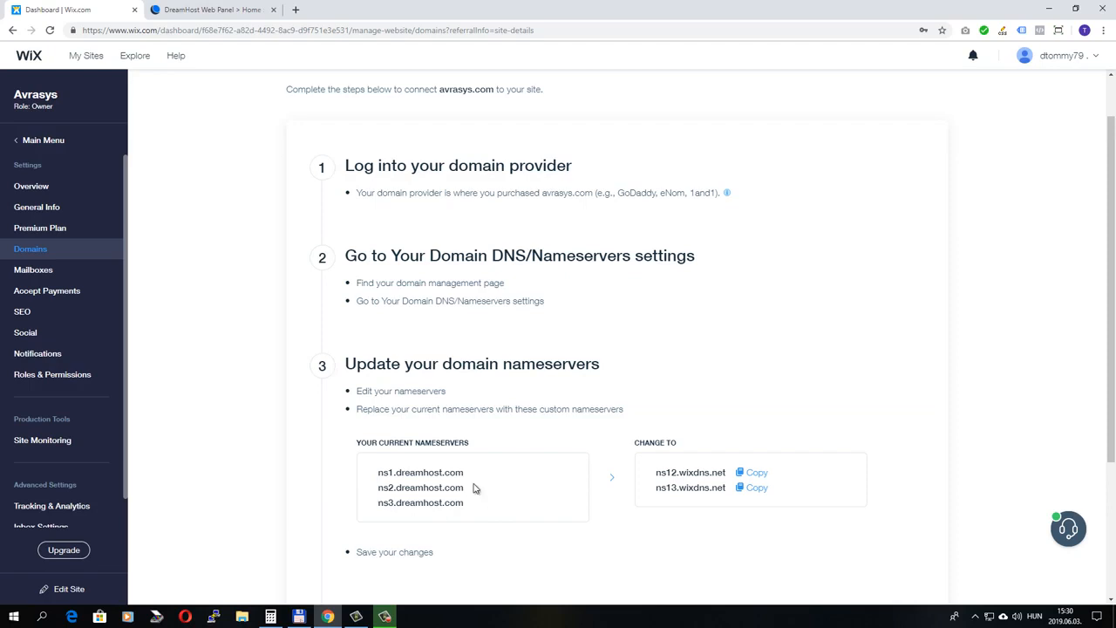
{"action": "scroll", "scroll_direction": "up", "scroll_amount": 3}
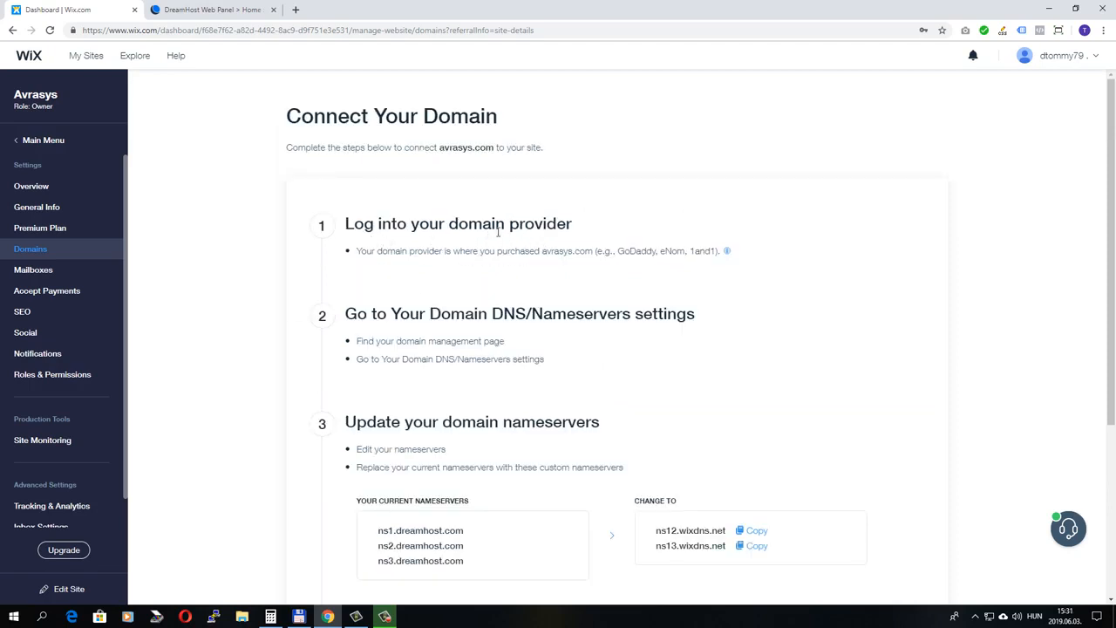
{"action": "mouse_move", "coordinate": [498, 277]}
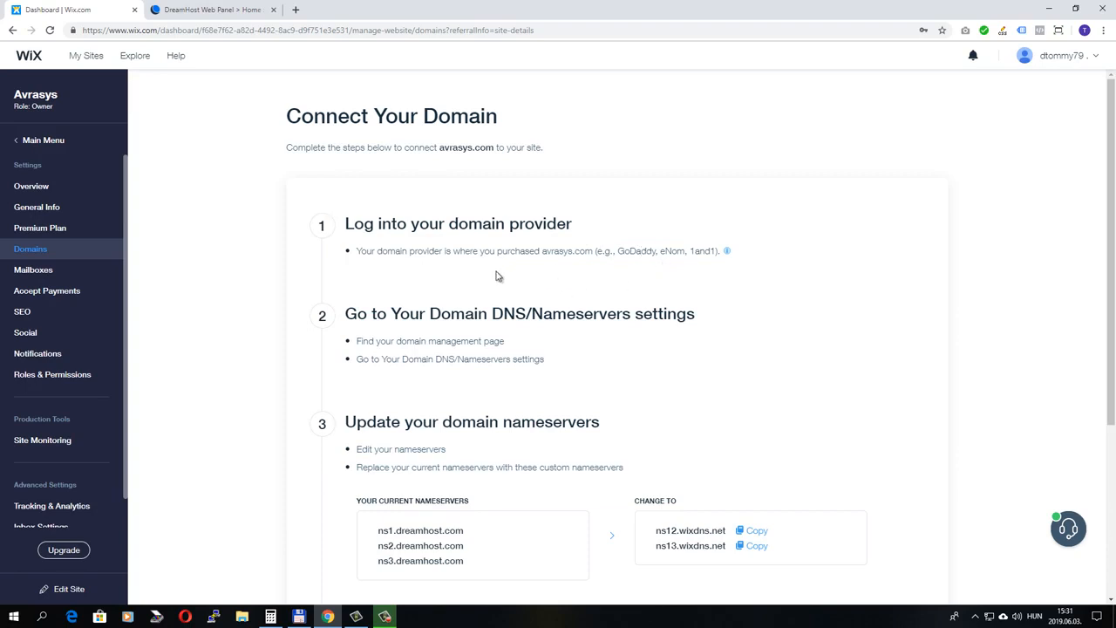
{"action": "mouse_move", "coordinate": [210, 10]}
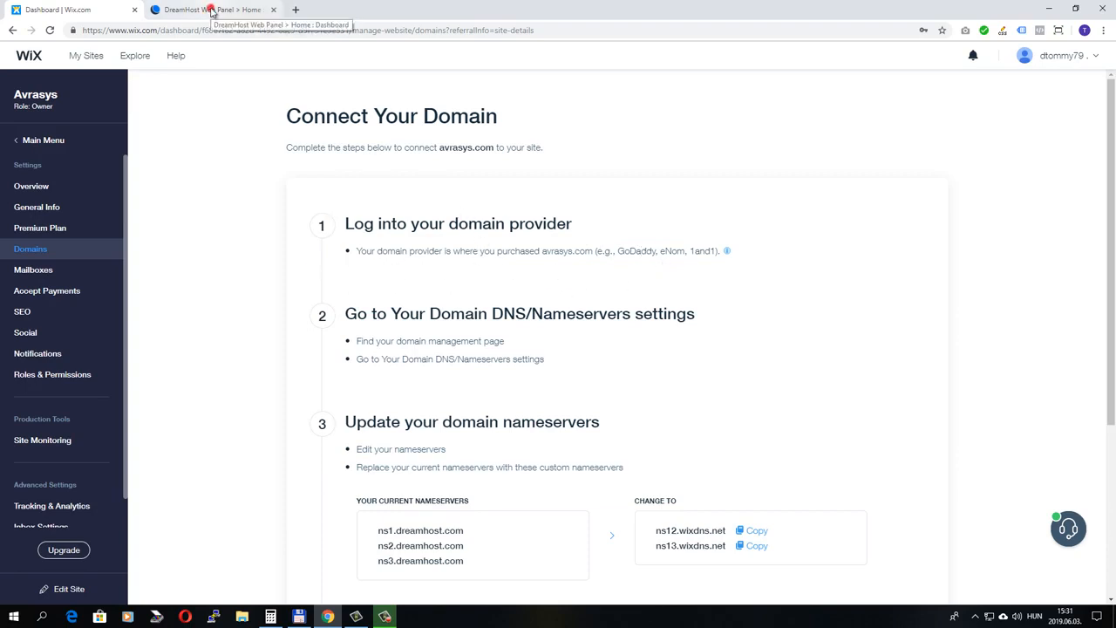
{"action": "left_click", "coordinate": [209, 9]}
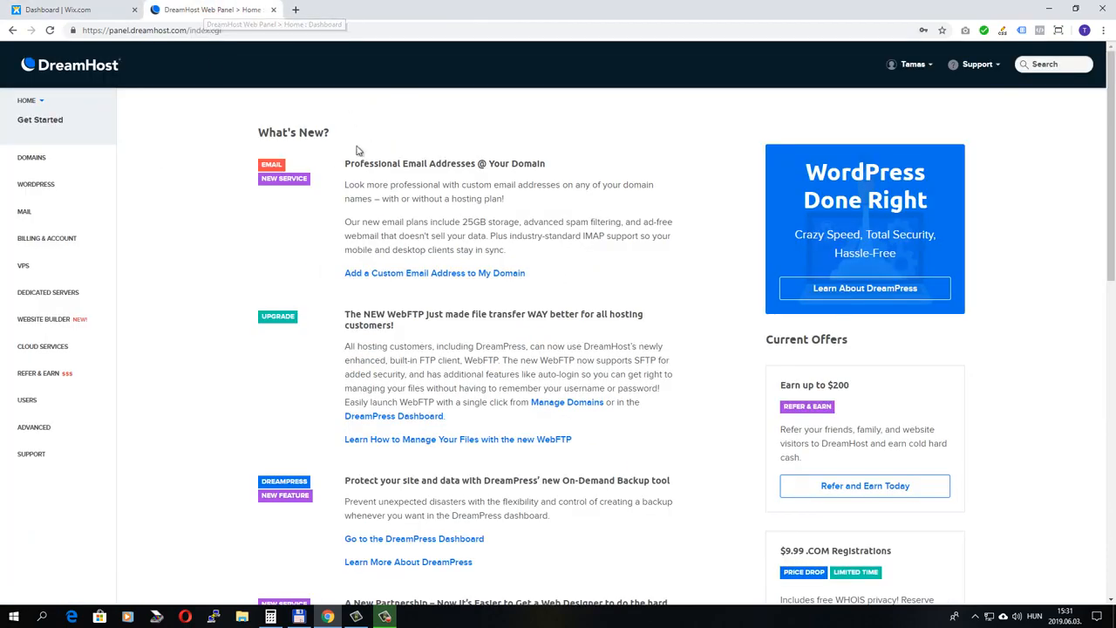
{"action": "left_click", "coordinate": [70, 9]}
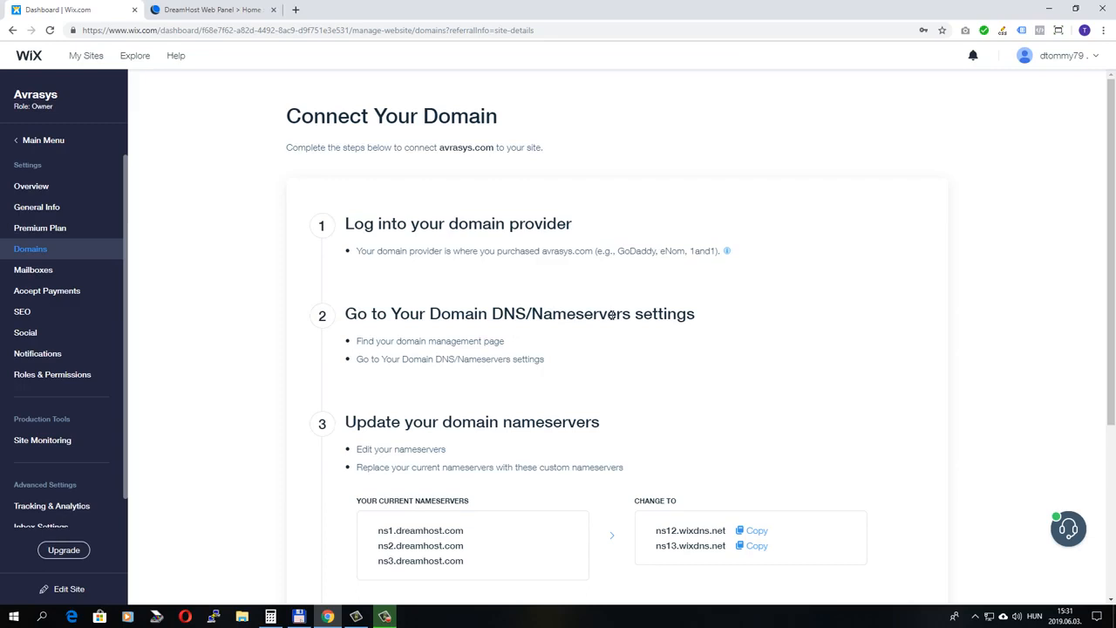
{"action": "mouse_move", "coordinate": [665, 307]}
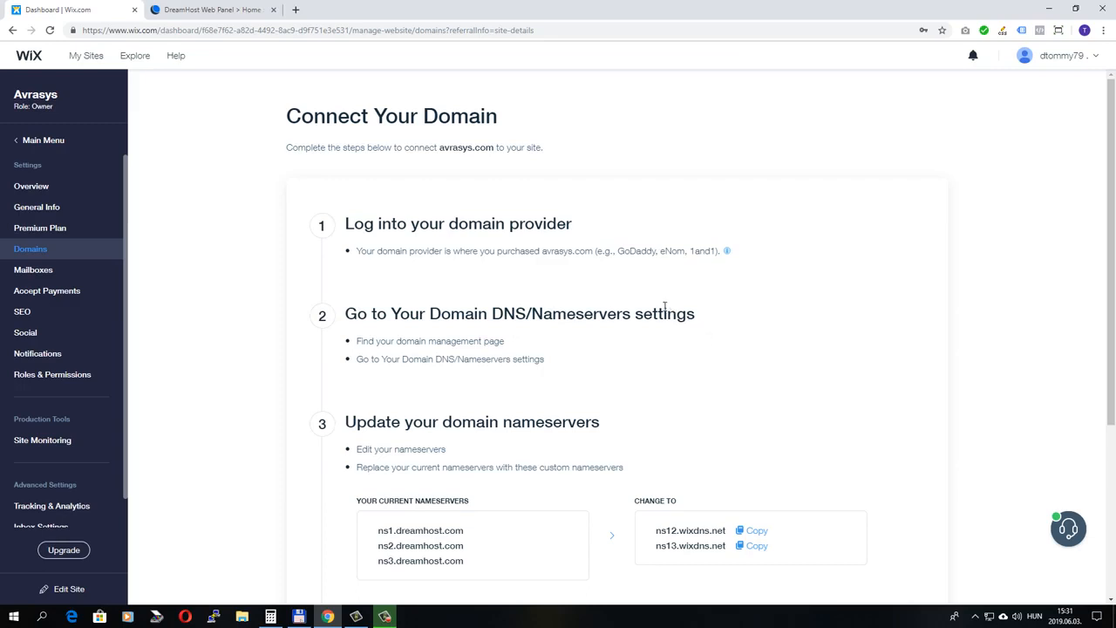
{"action": "mouse_move", "coordinate": [660, 299]}
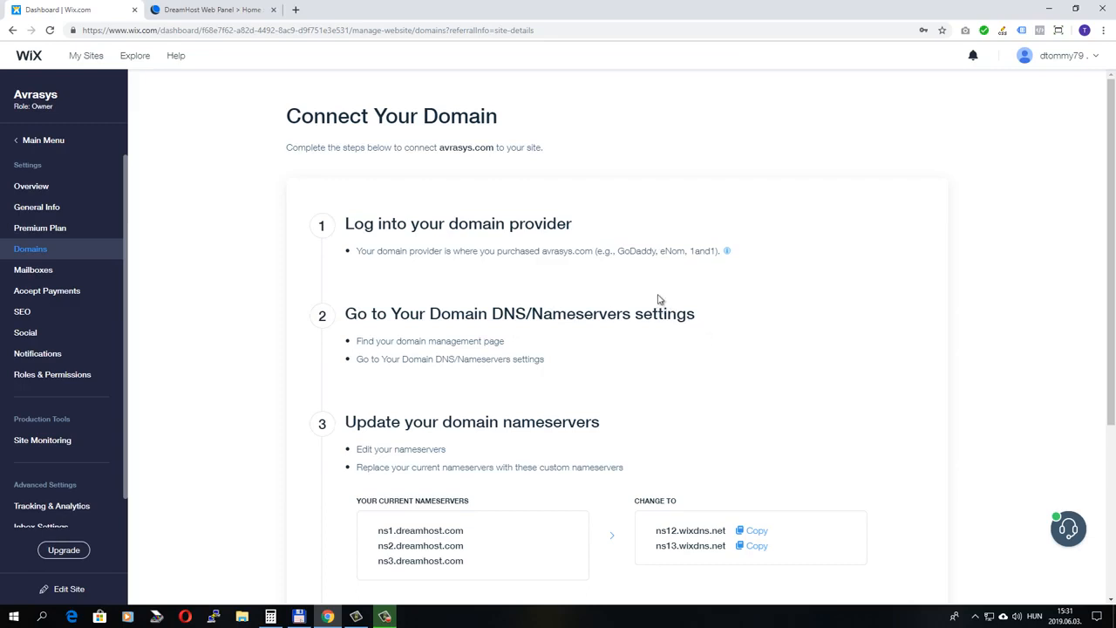
{"action": "mouse_move", "coordinate": [455, 291]}
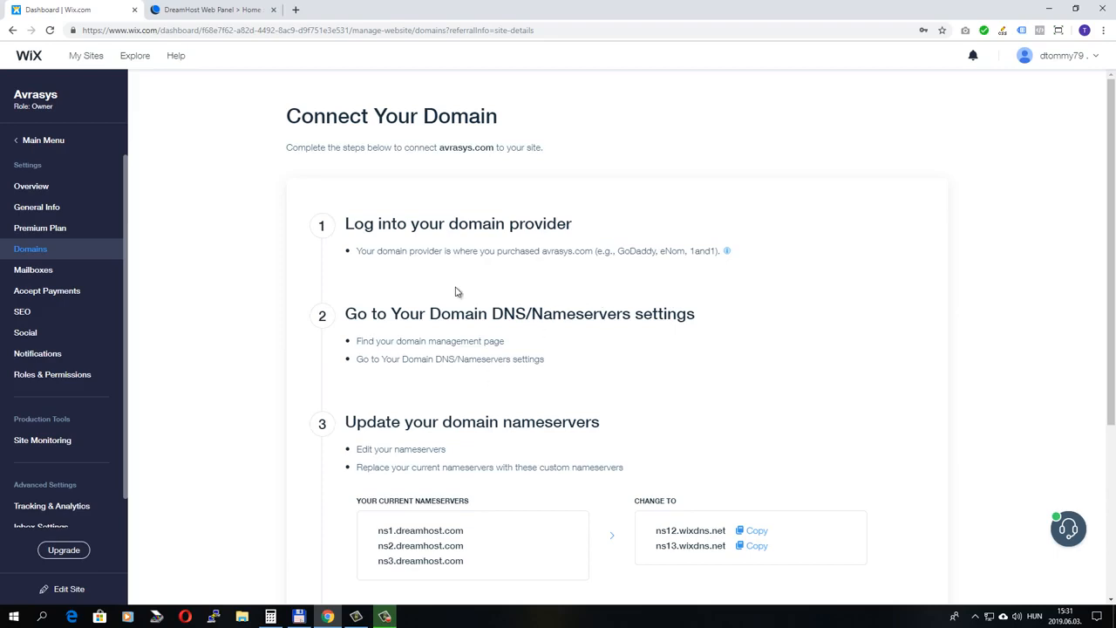
{"action": "mouse_move", "coordinate": [536, 357]}
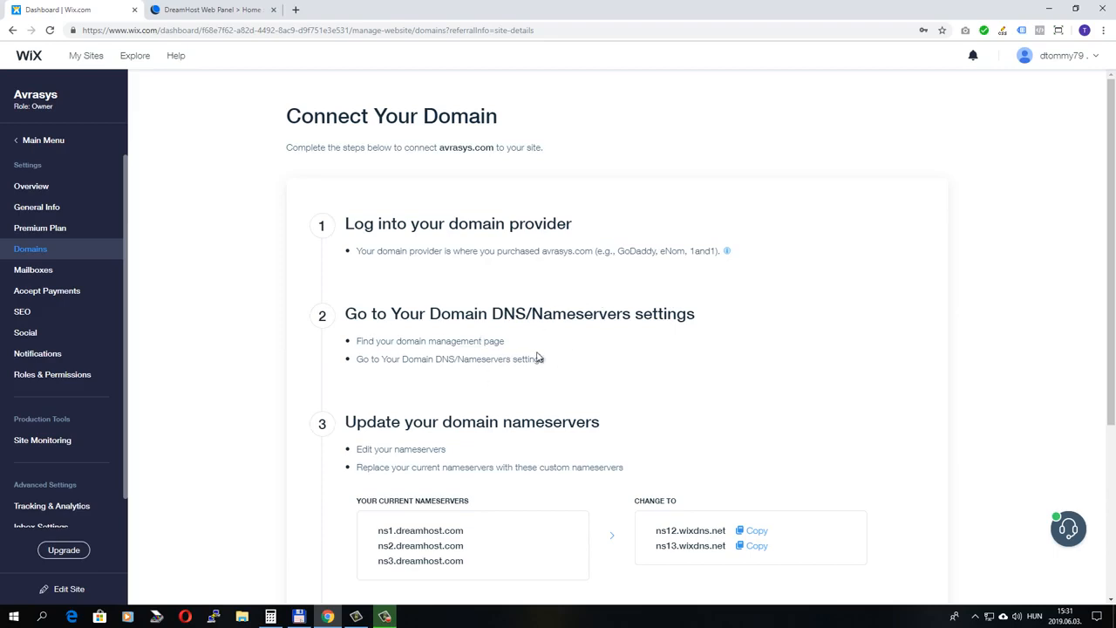
{"action": "mouse_move", "coordinate": [509, 385]}
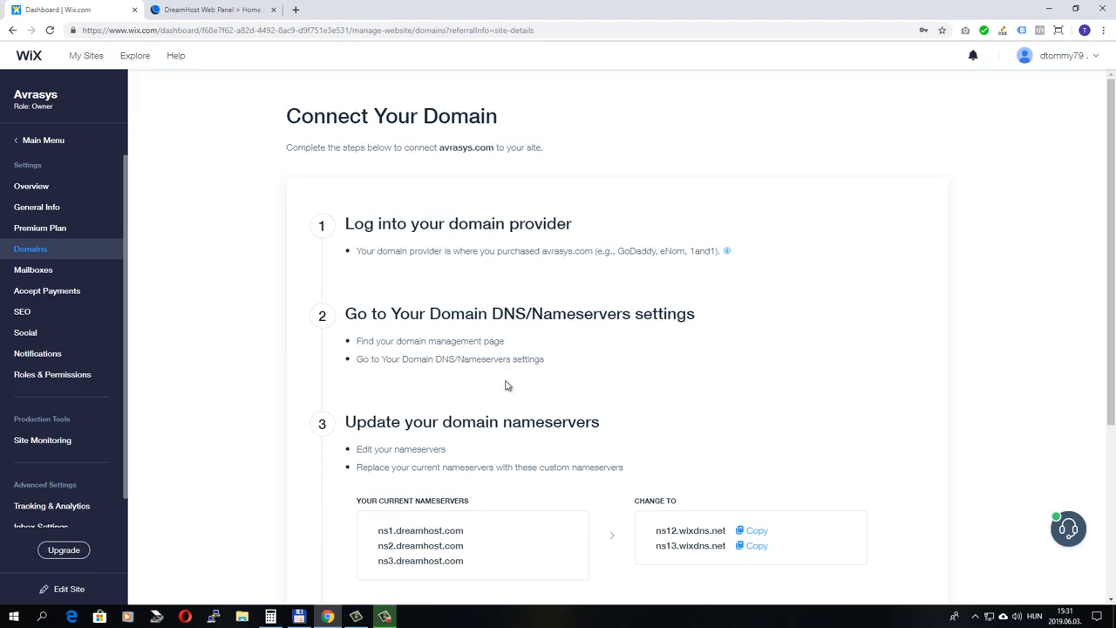
{"action": "mouse_move", "coordinate": [658, 320]}
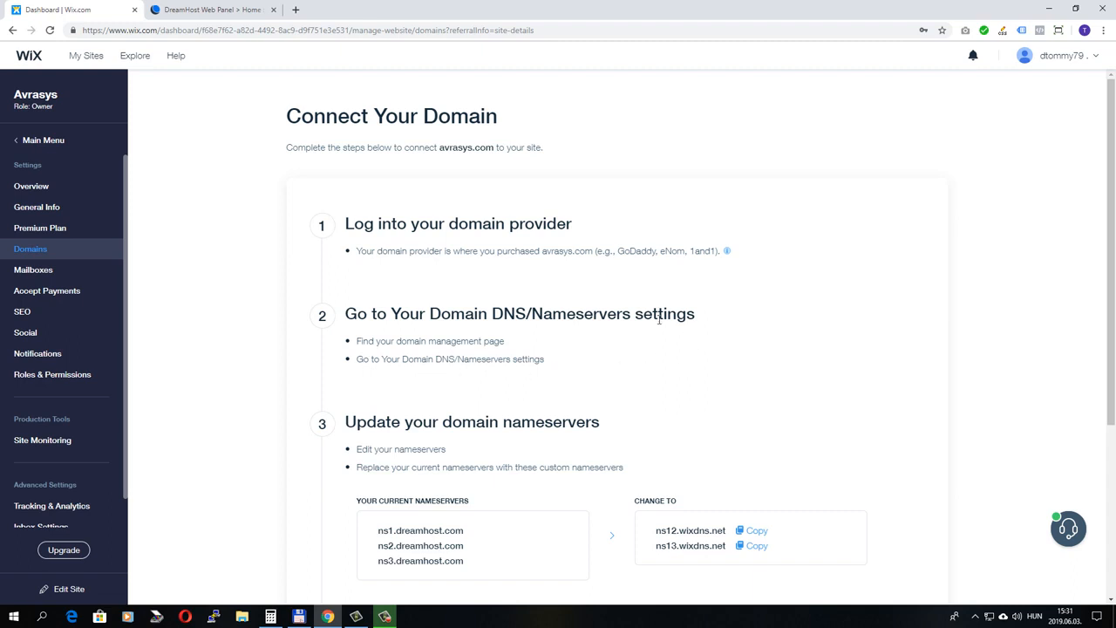
{"action": "mouse_move", "coordinate": [664, 384]}
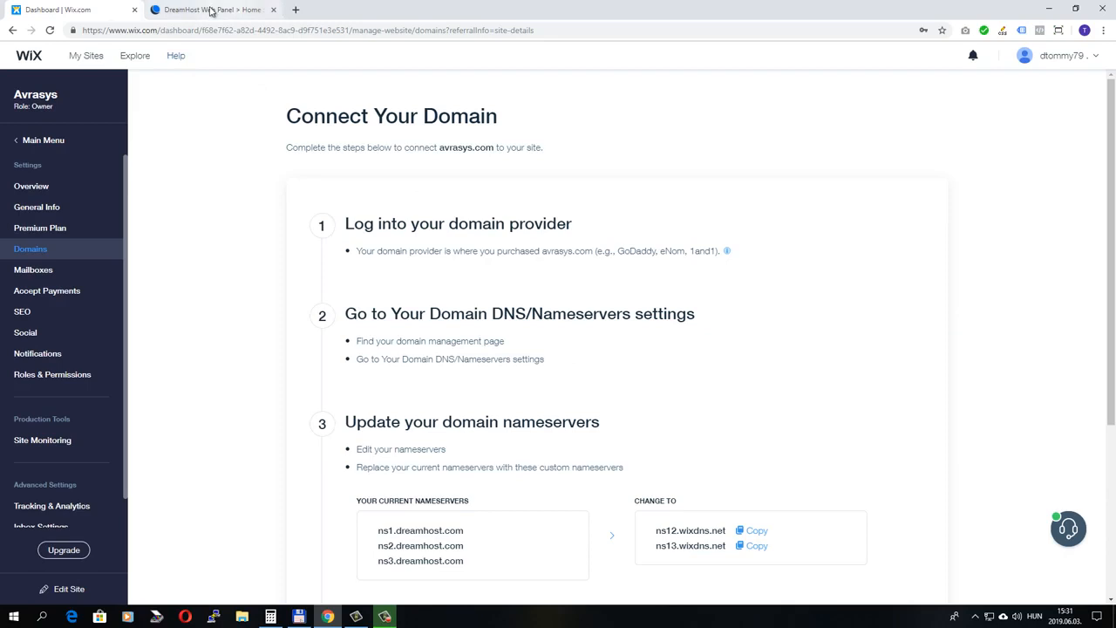
Switch to the DreamHost Web Panel tab.
{"action": "left_click", "coordinate": [209, 10]}
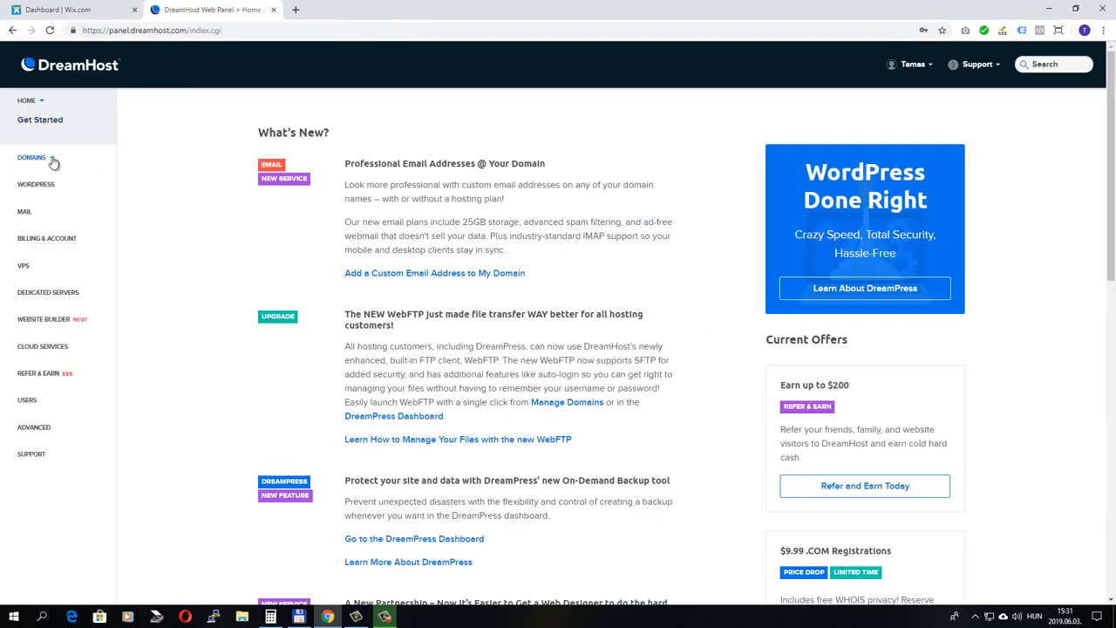
Open avrasys.com's DNS page from Domains > Manage Domains to see its ns1–ns3.dreamhost.com nameservers.
{"action": "left_click", "coordinate": [31, 157]}
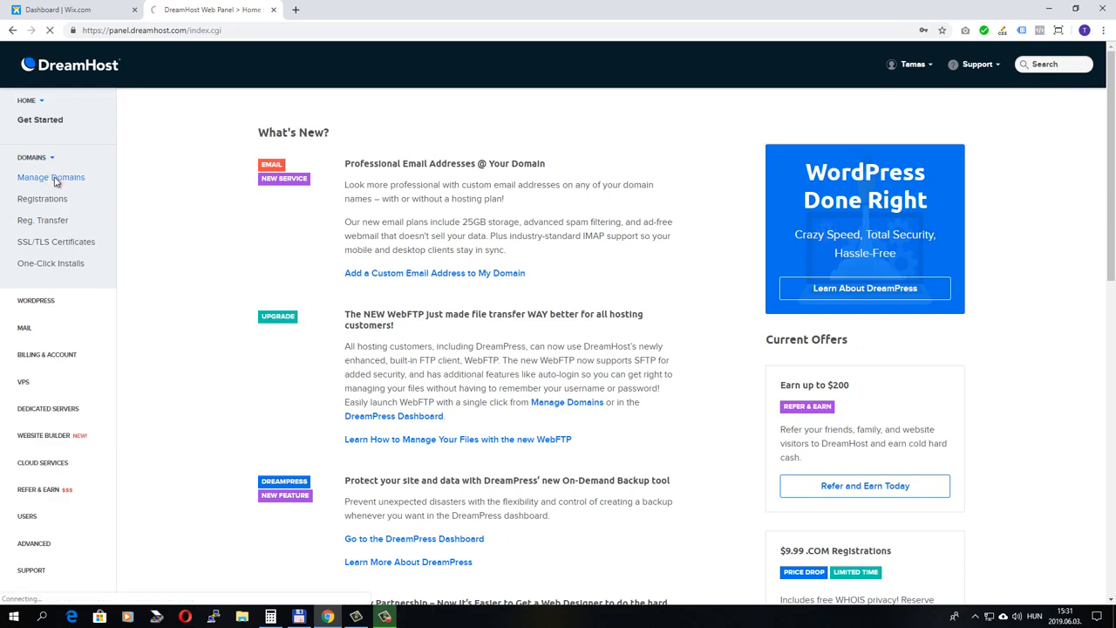
{"action": "left_click", "coordinate": [51, 177]}
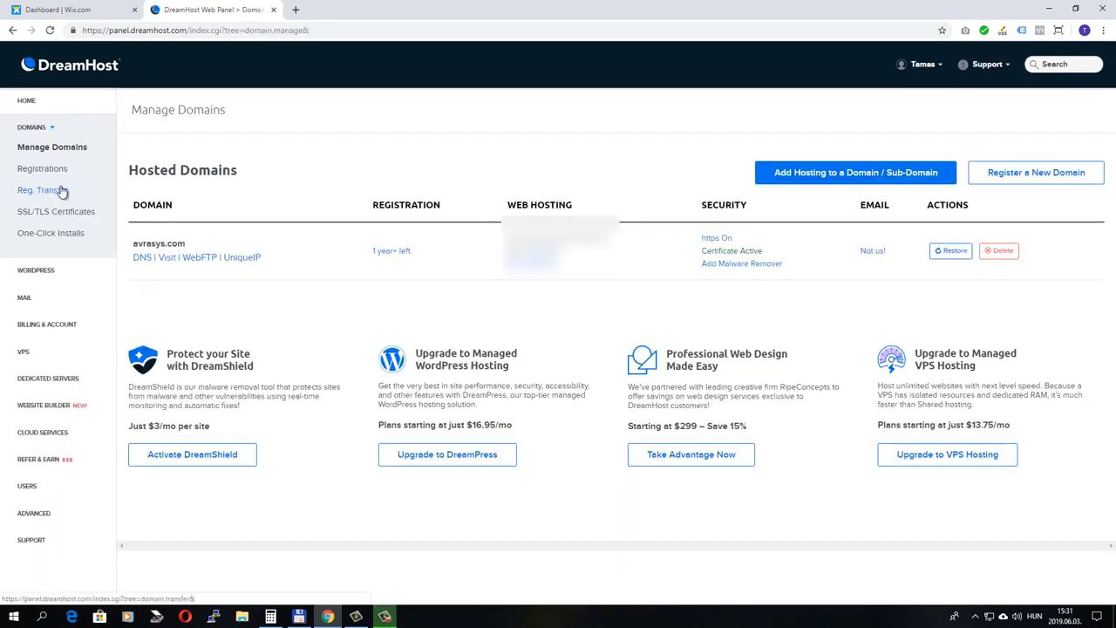
{"action": "mouse_move", "coordinate": [104, 251]}
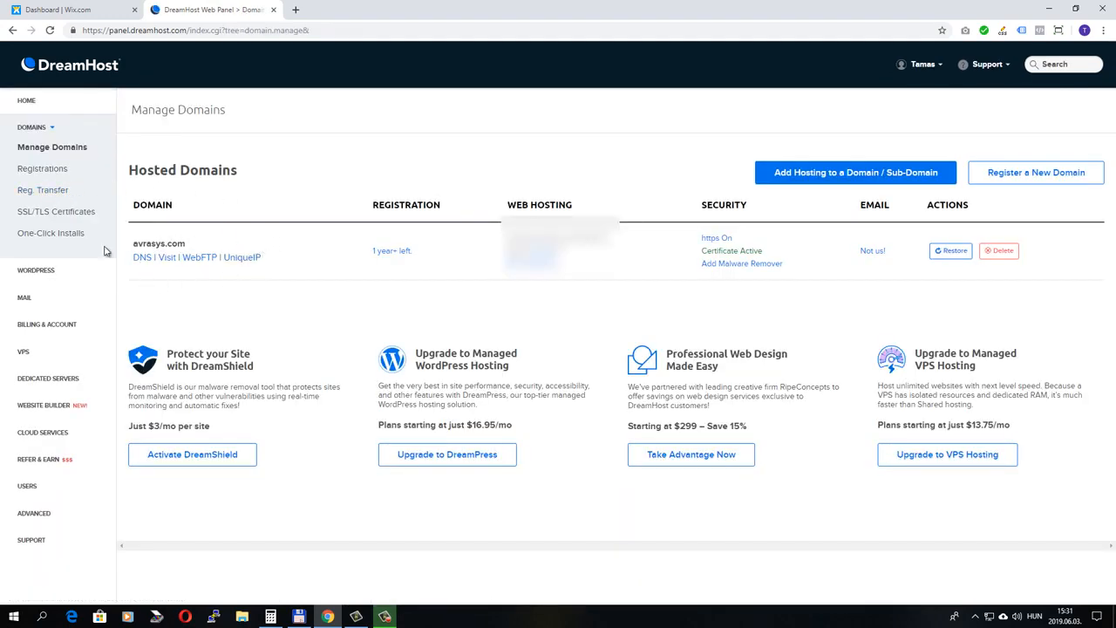
{"action": "mouse_move", "coordinate": [142, 257]}
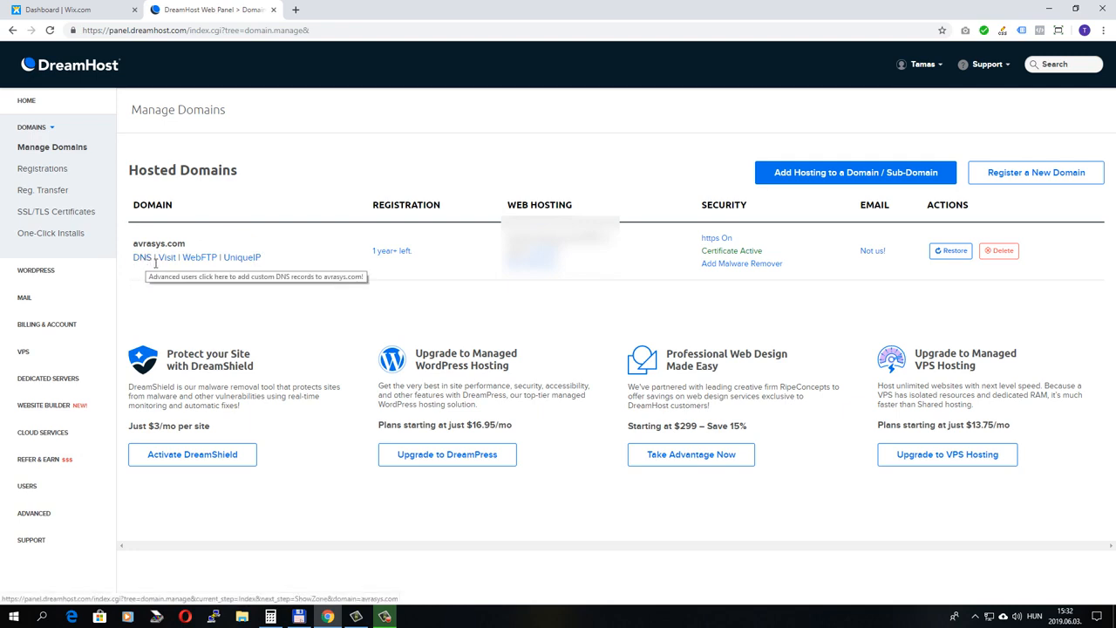
{"action": "left_click", "coordinate": [141, 257]}
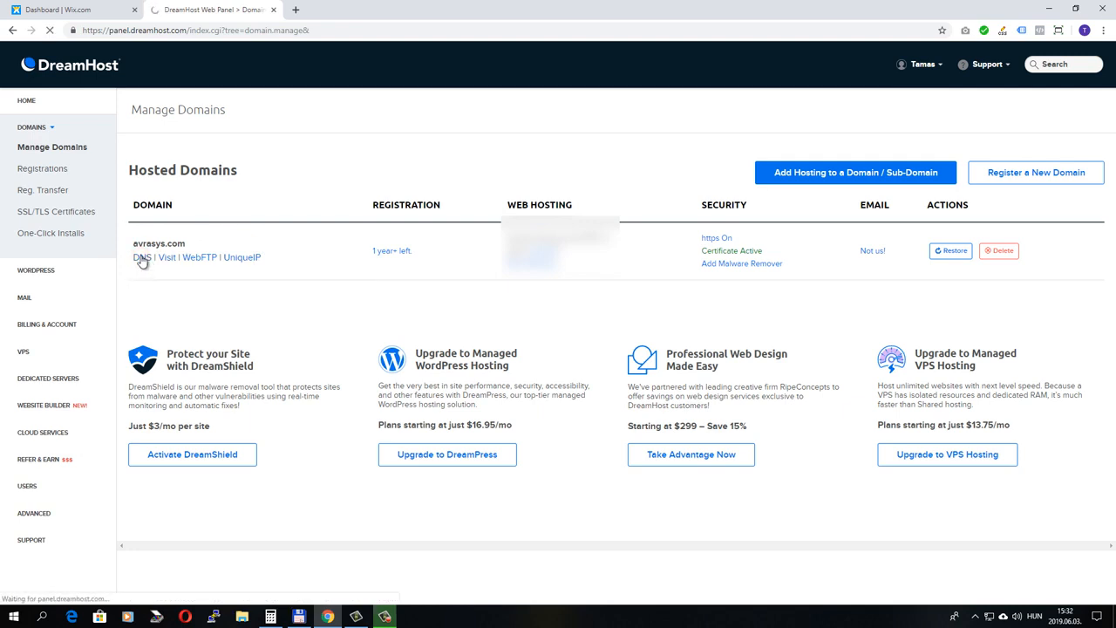
{"action": "left_click", "coordinate": [141, 256]}
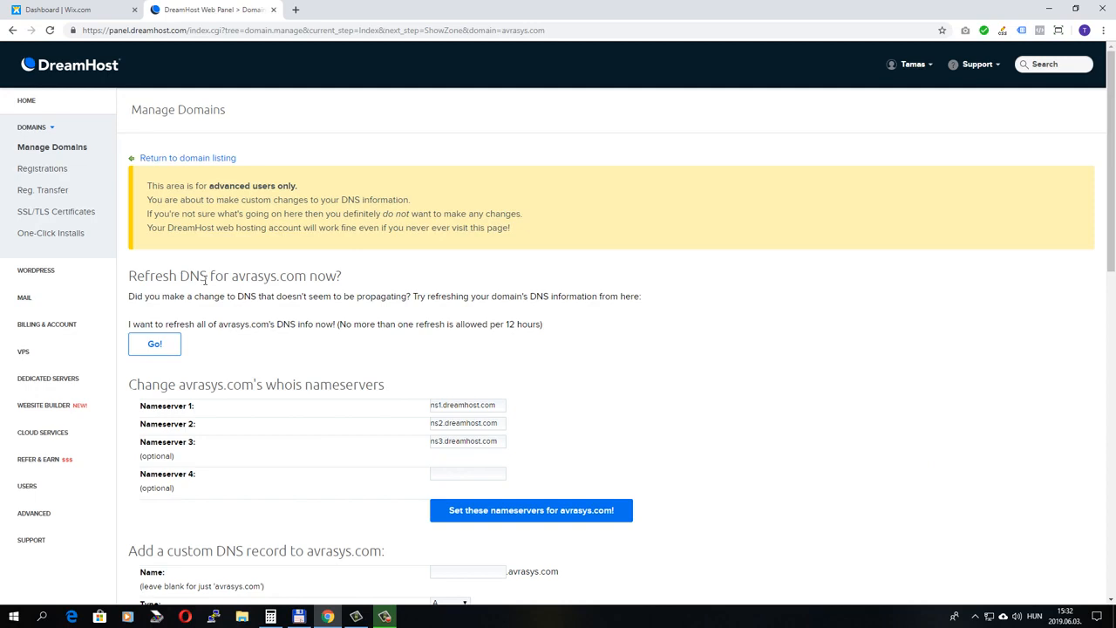
{"action": "scroll", "scroll_direction": "down", "scroll_amount": 3}
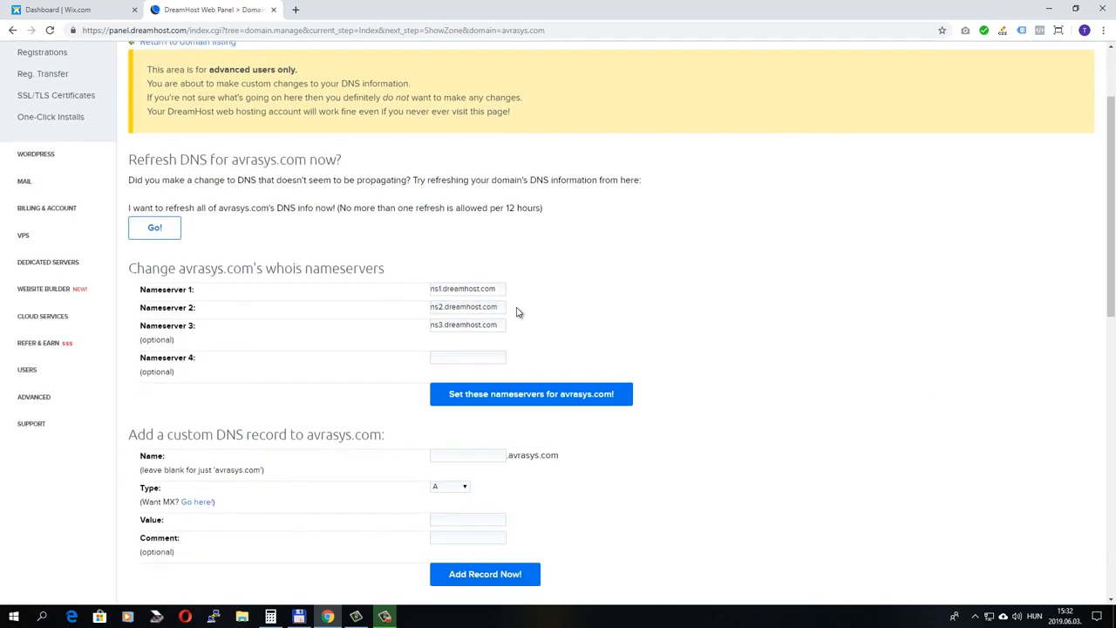
{"action": "mouse_move", "coordinate": [418, 338]}
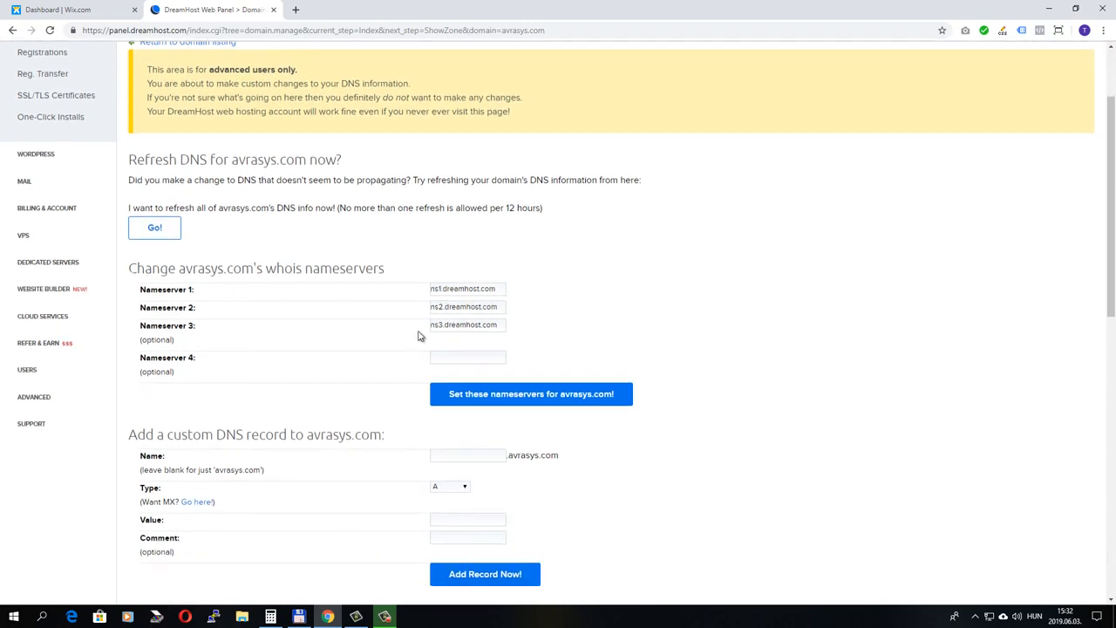
{"action": "left_click", "coordinate": [61, 10]}
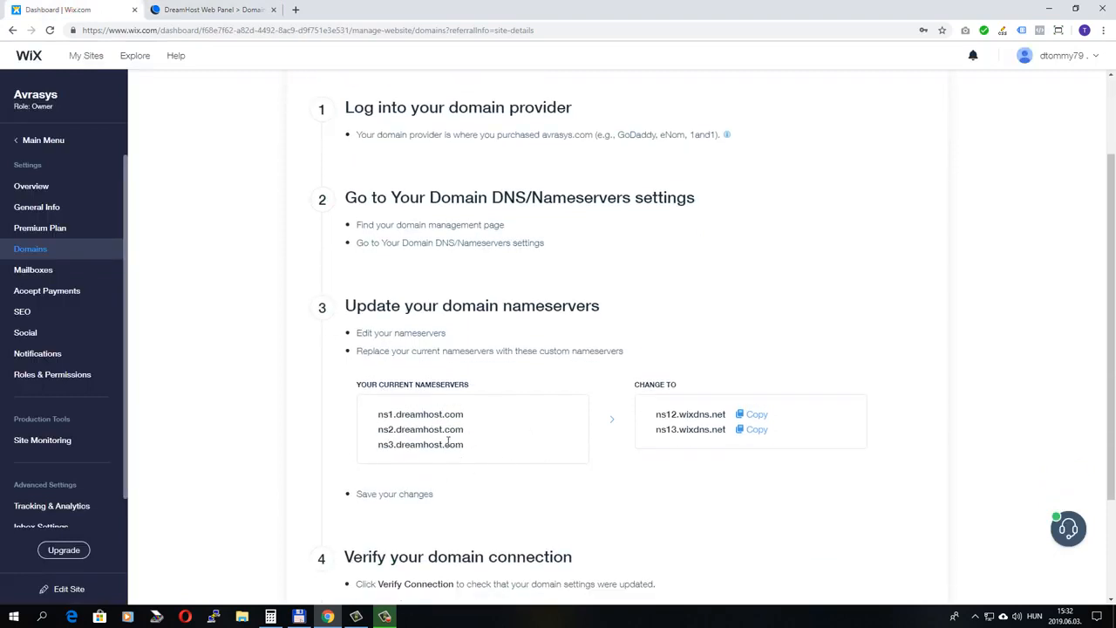
{"action": "mouse_move", "coordinate": [491, 425]}
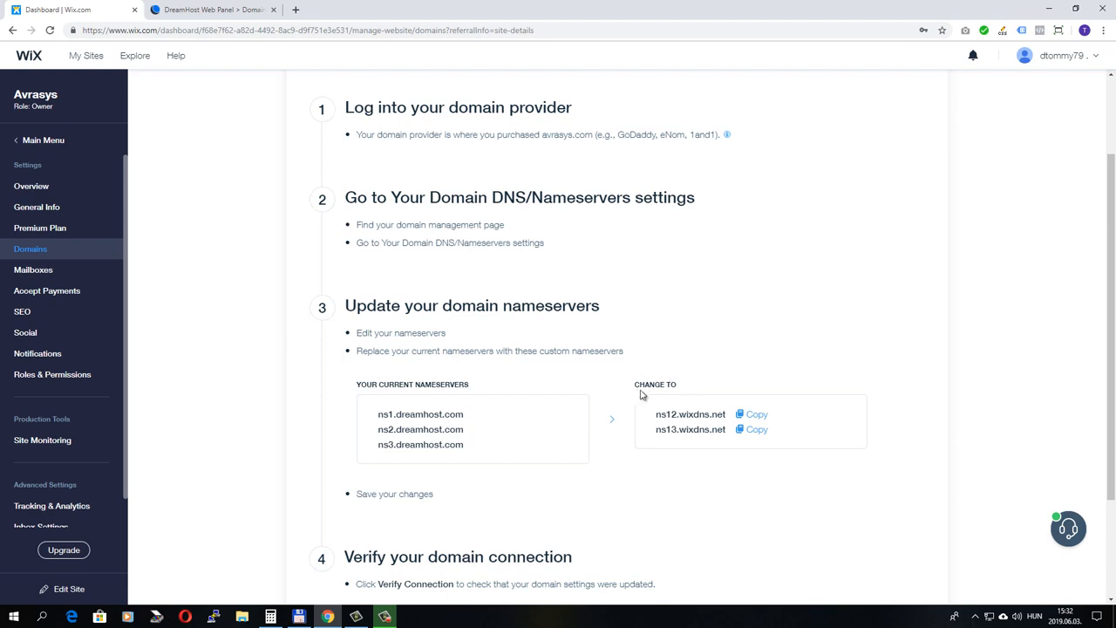
{"action": "mouse_move", "coordinate": [704, 445]}
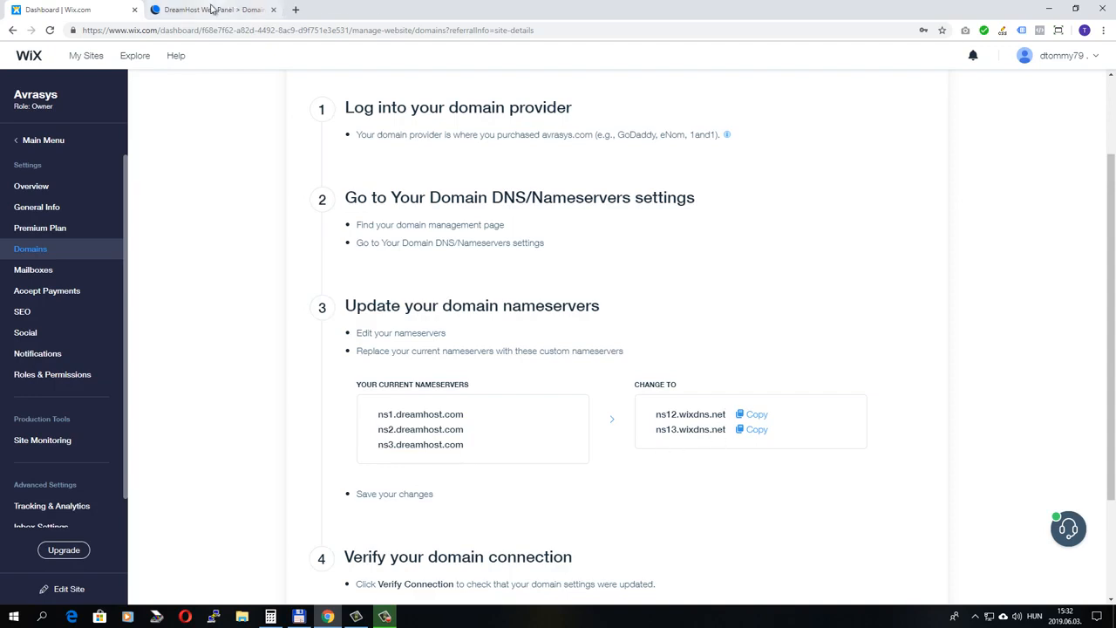
{"action": "left_click", "coordinate": [214, 10]}
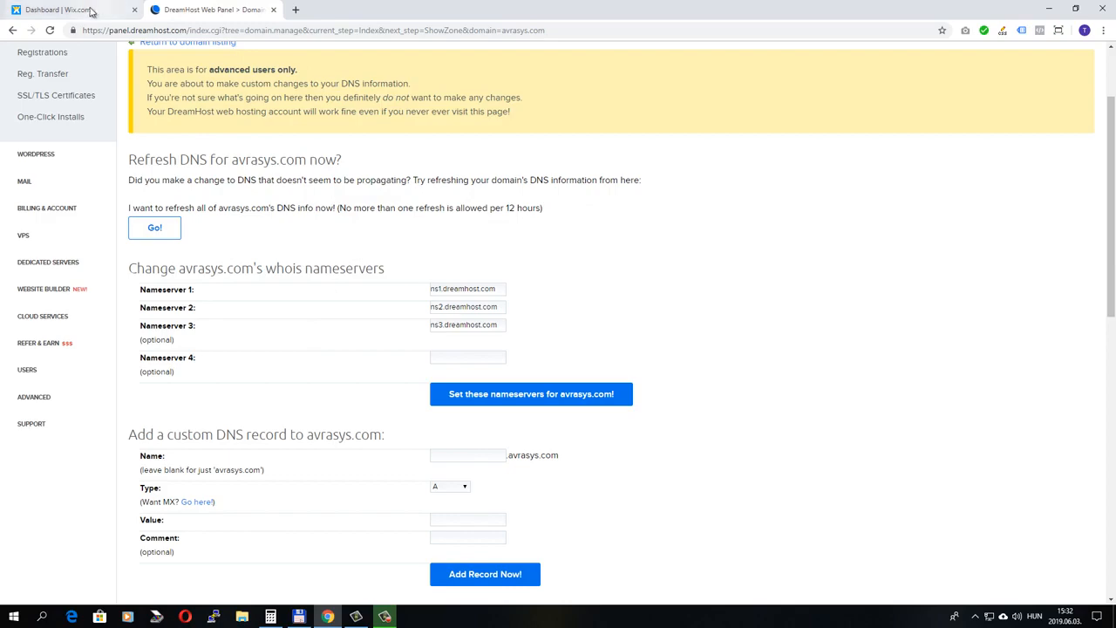
Copy the Wix nameservers into DreamHost, starting with ns12.wixdns.net.
{"action": "left_click", "coordinate": [57, 10]}
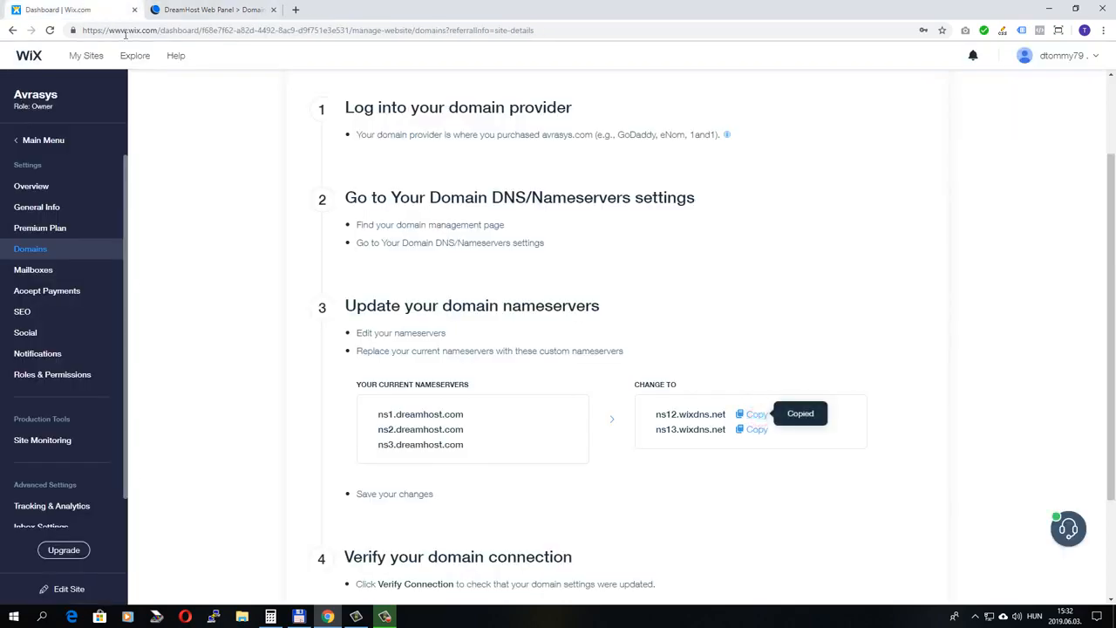
{"action": "left_click", "coordinate": [212, 9]}
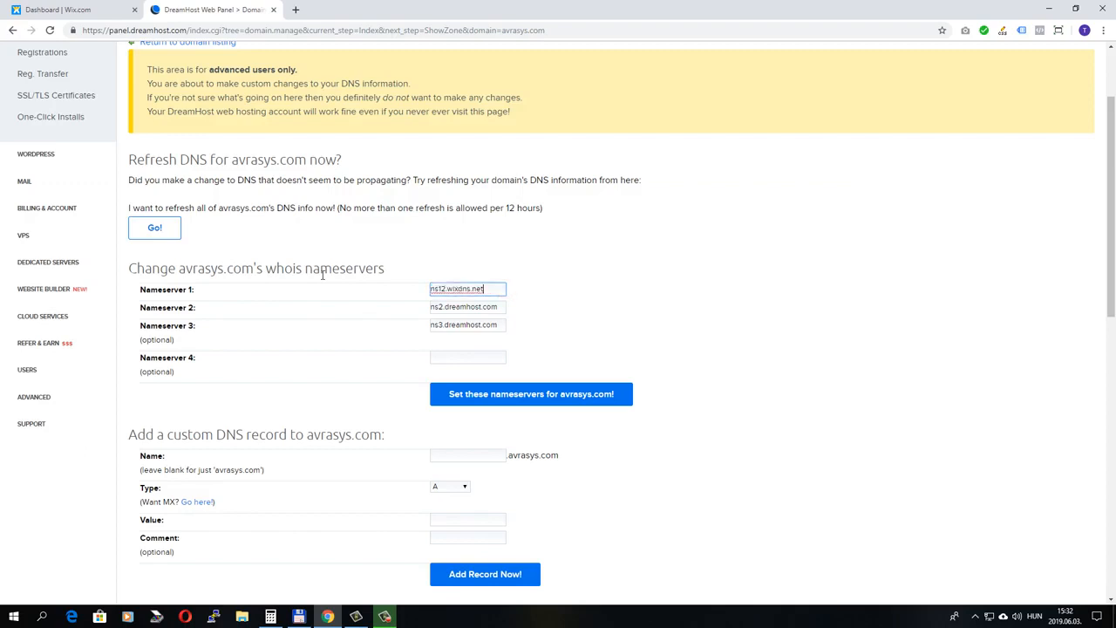
{"action": "left_click", "coordinate": [56, 9]}
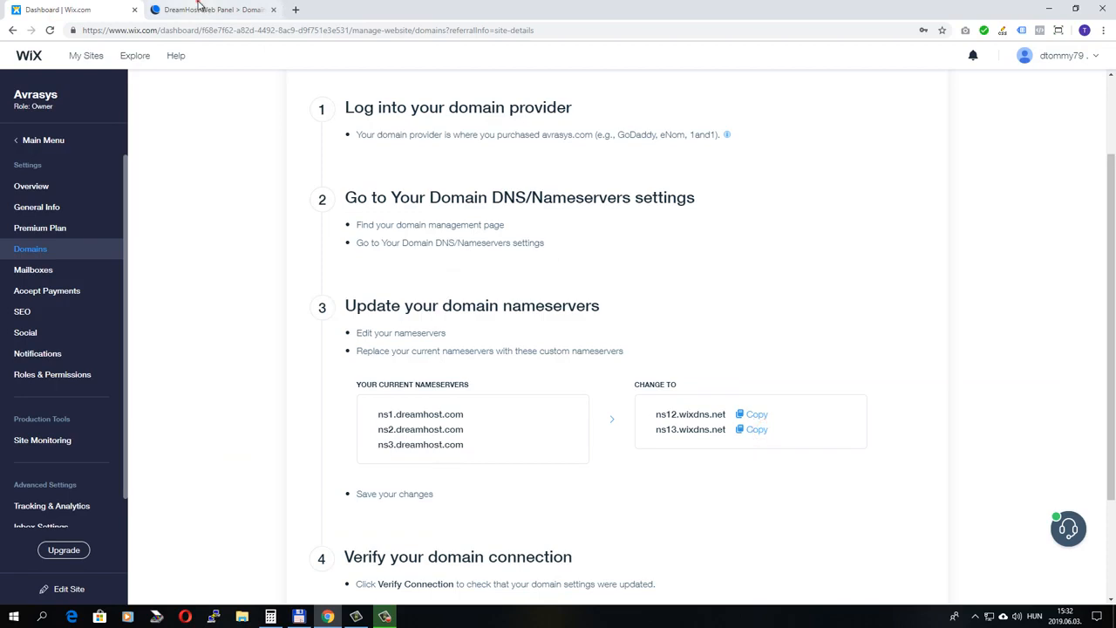
{"action": "left_click", "coordinate": [213, 9]}
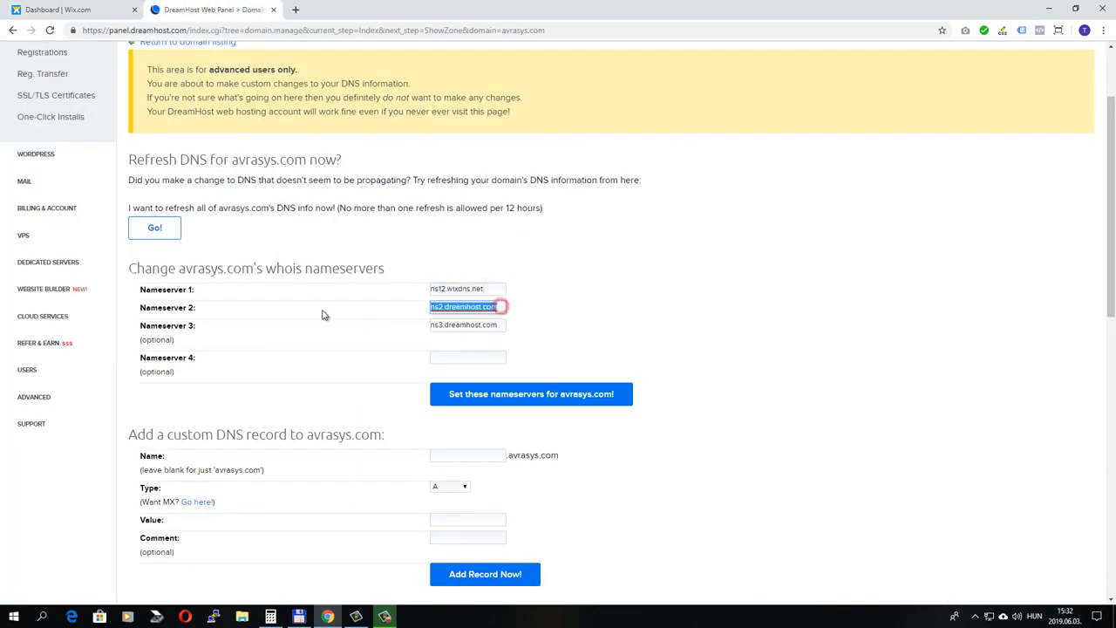
Enter ns13.wixdns.net as Nameserver 2, clear the third, and submit.
{"action": "type", "text": "ns13.wixdns.net"}
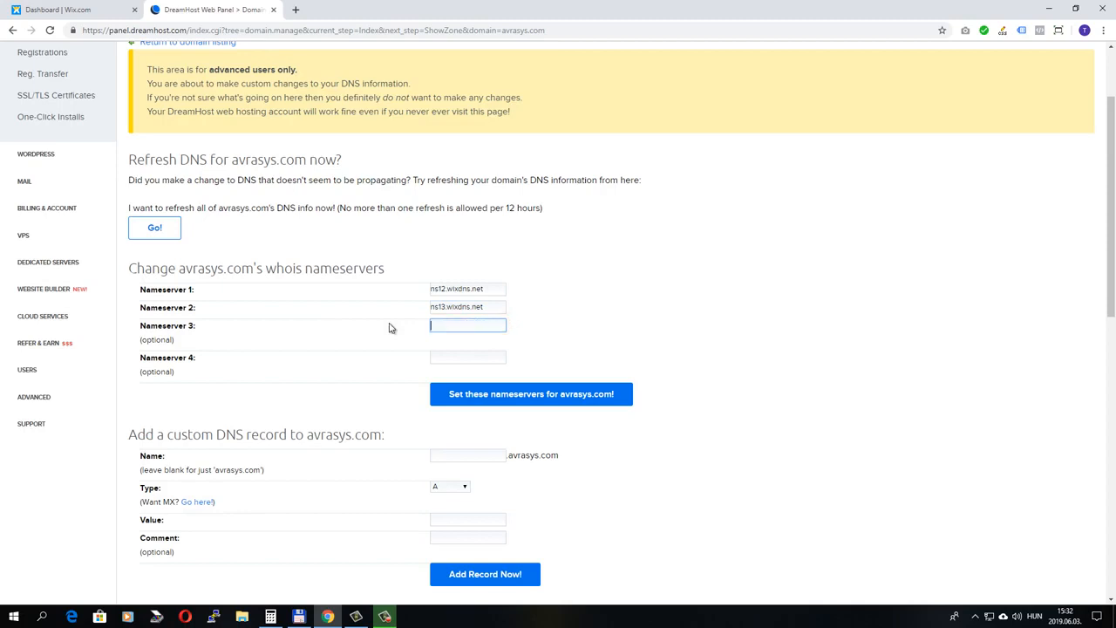
{"action": "mouse_move", "coordinate": [294, 416]}
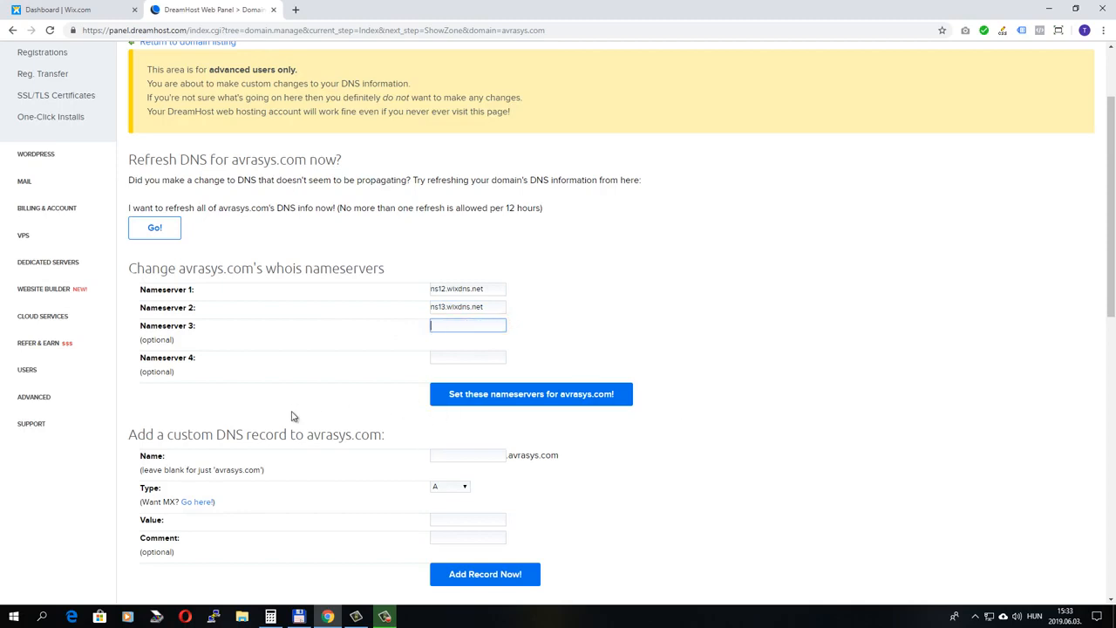
{"action": "mouse_move", "coordinate": [520, 400]}
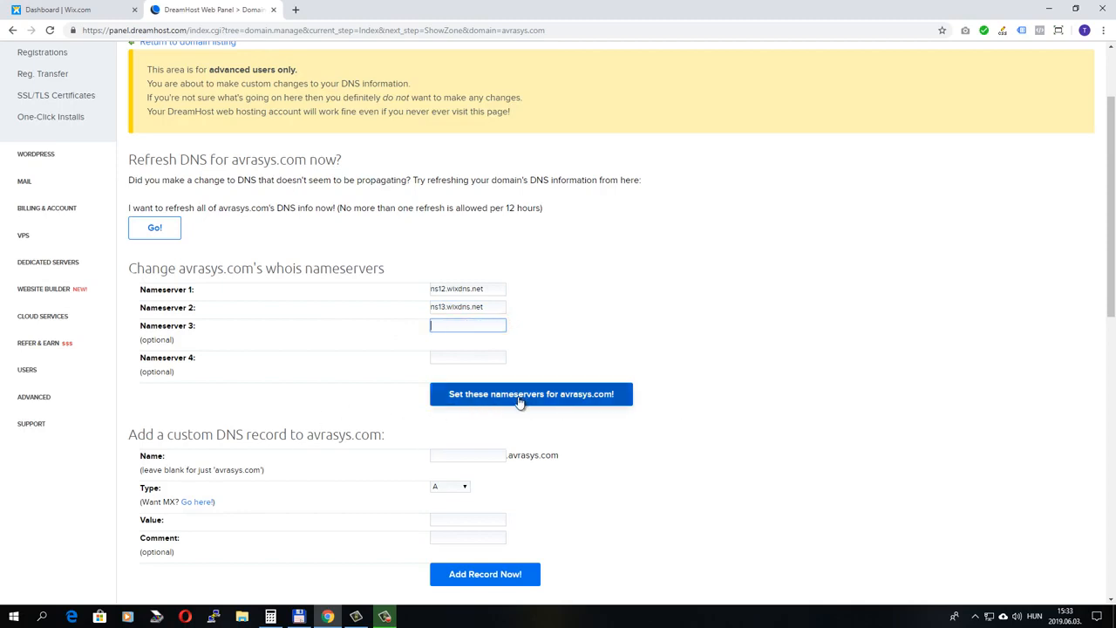
{"action": "left_click", "coordinate": [531, 393]}
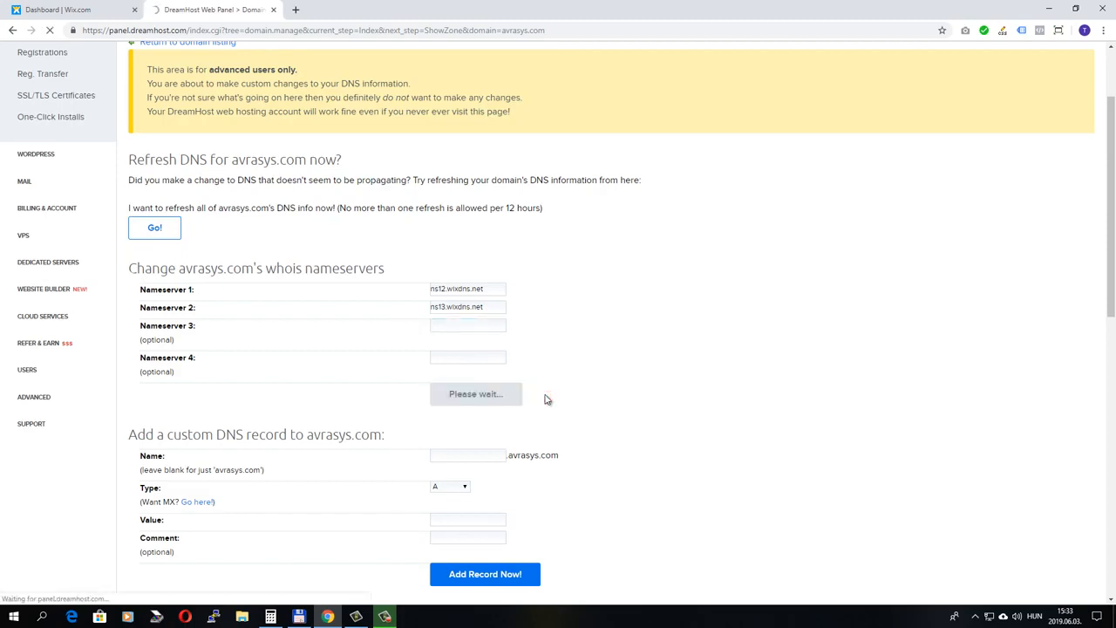
{"action": "left_click", "coordinate": [475, 393]}
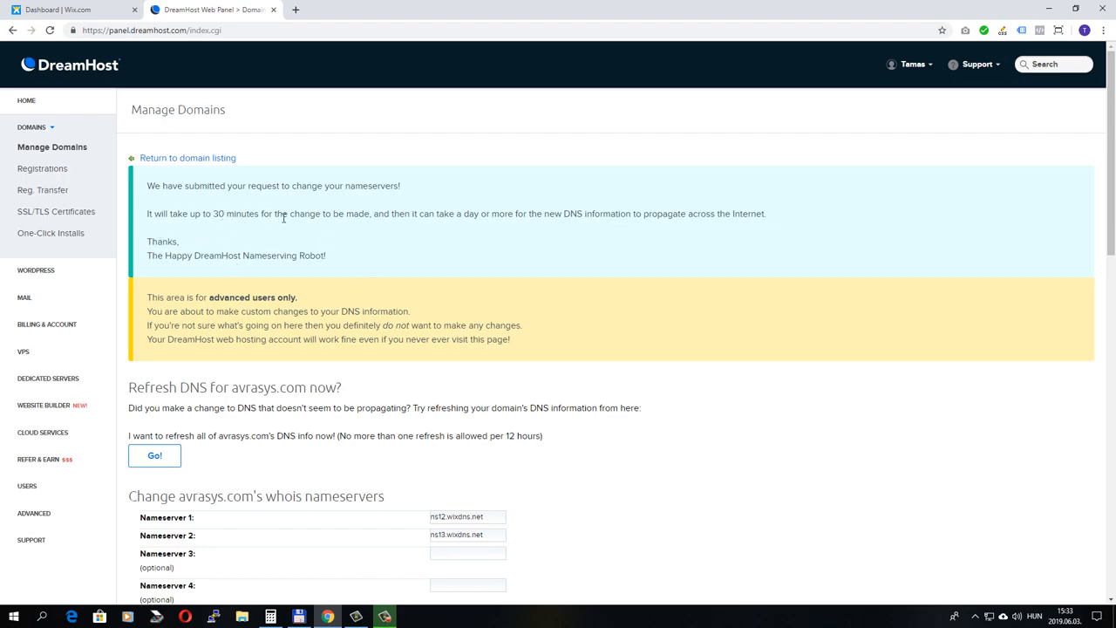
{"action": "mouse_move", "coordinate": [540, 252]}
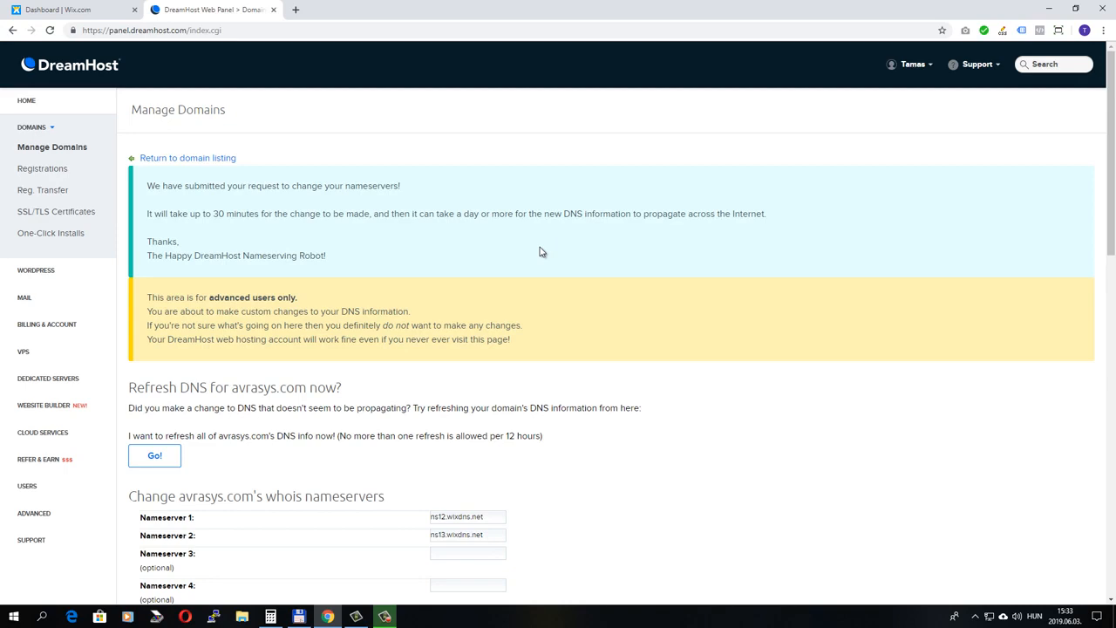
{"action": "mouse_move", "coordinate": [467, 254]}
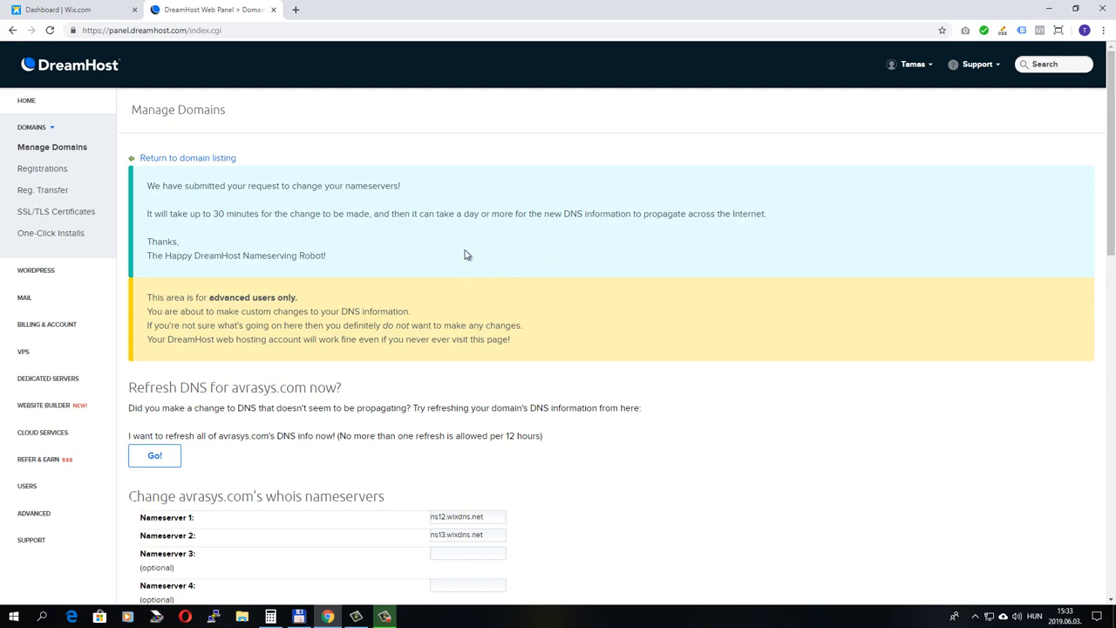
{"action": "mouse_move", "coordinate": [61, 10]}
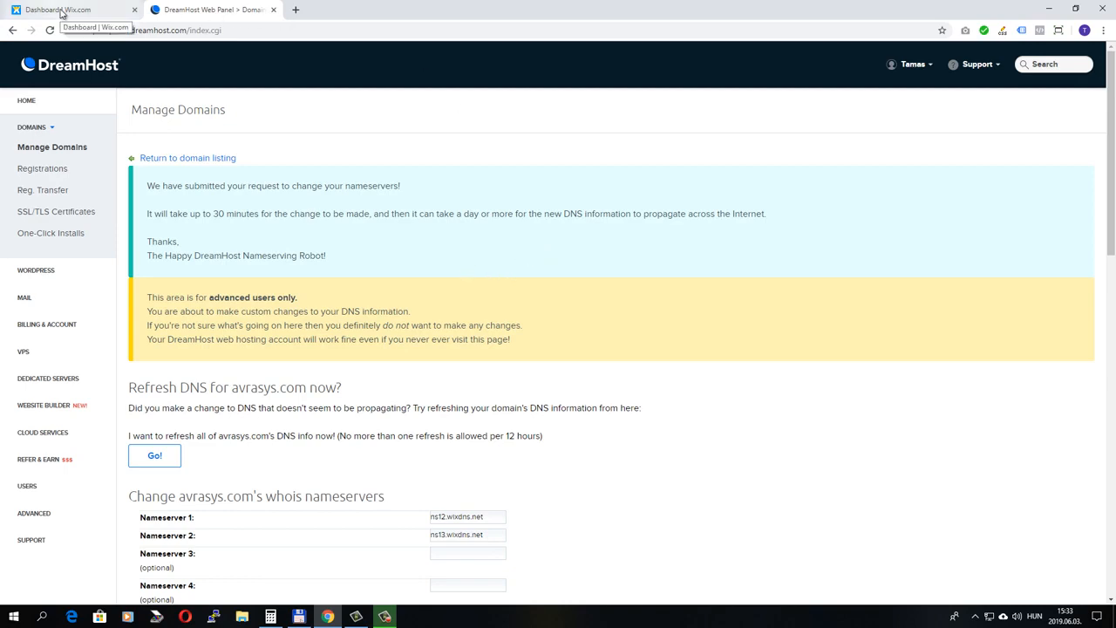
Return to the Wix Connect Your Domain steps in the Dashboard tab.
{"action": "left_click", "coordinate": [56, 10]}
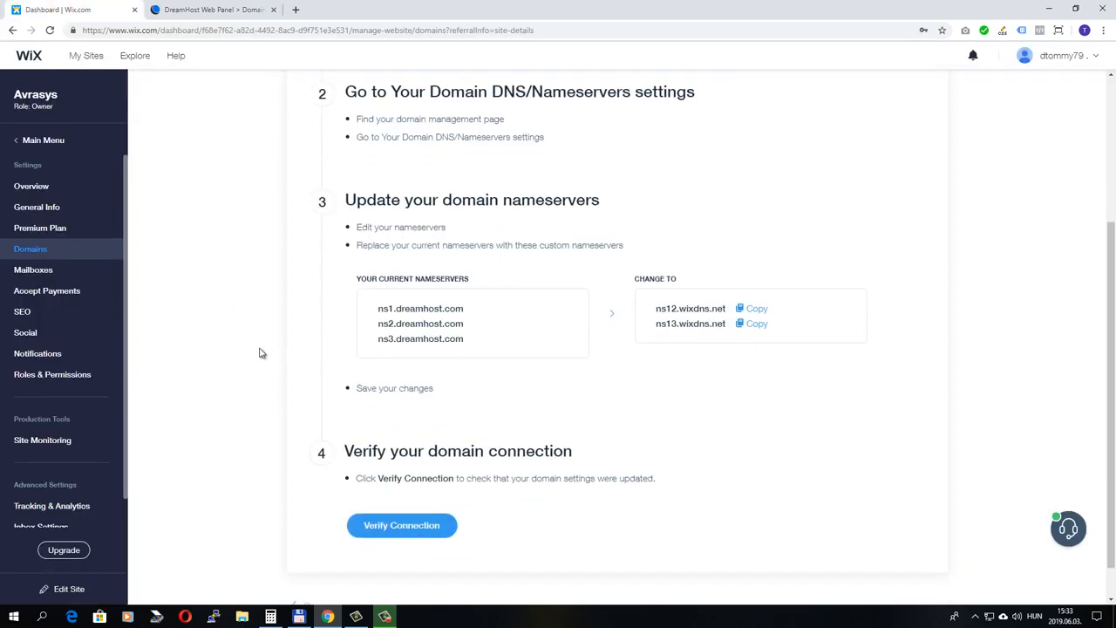
{"action": "scroll", "scroll_direction": "down", "scroll_amount": 3}
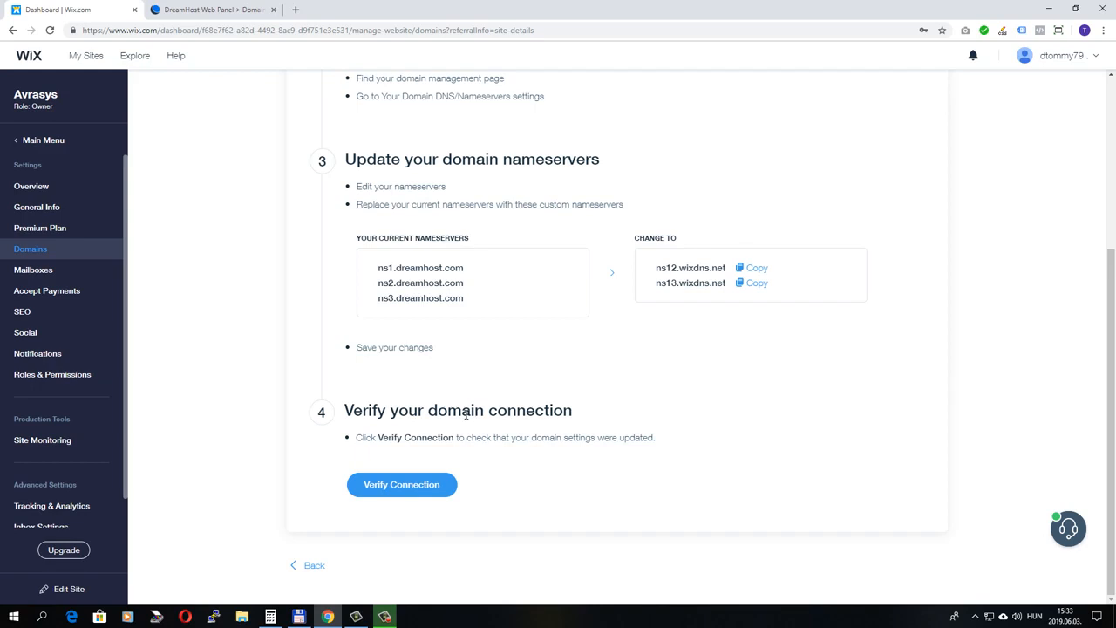
{"action": "mouse_move", "coordinate": [479, 515]}
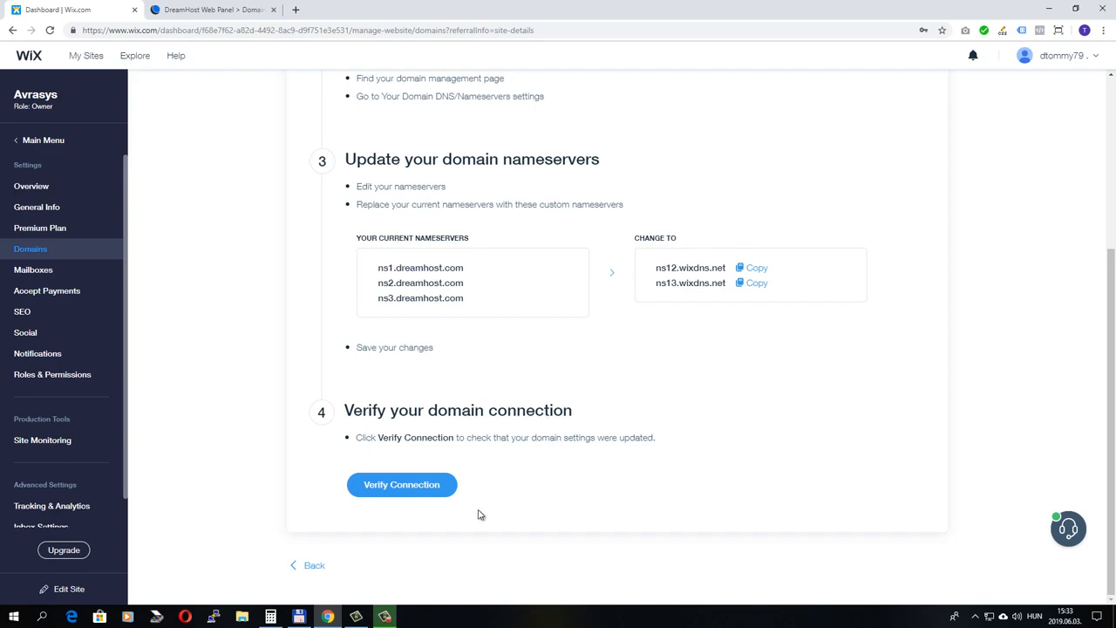
{"action": "mouse_move", "coordinate": [595, 454]}
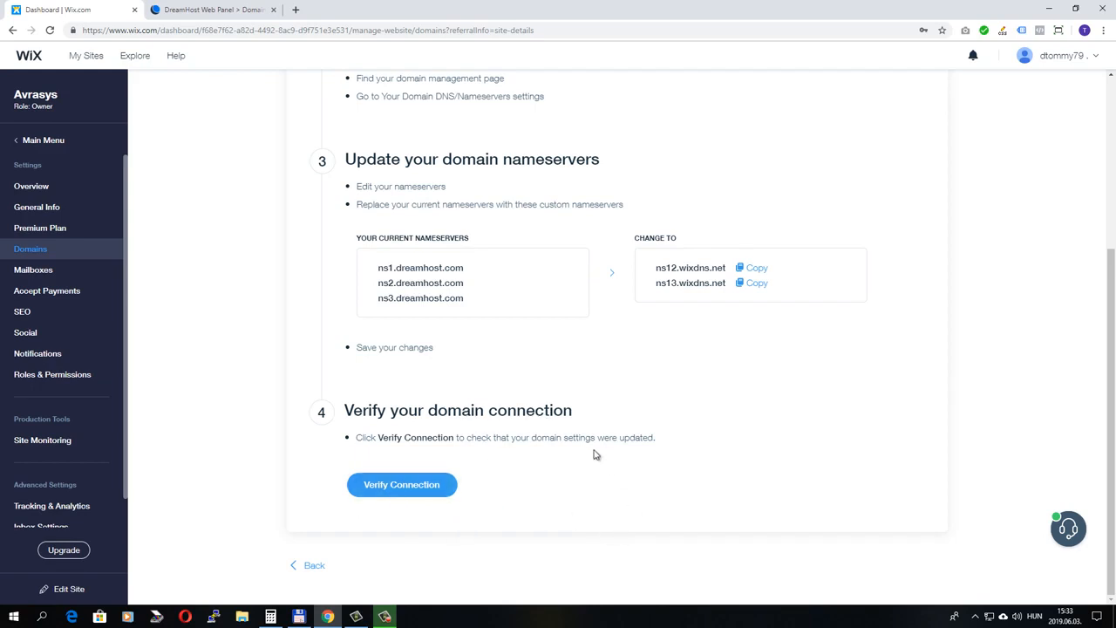
{"action": "mouse_move", "coordinate": [322, 311]}
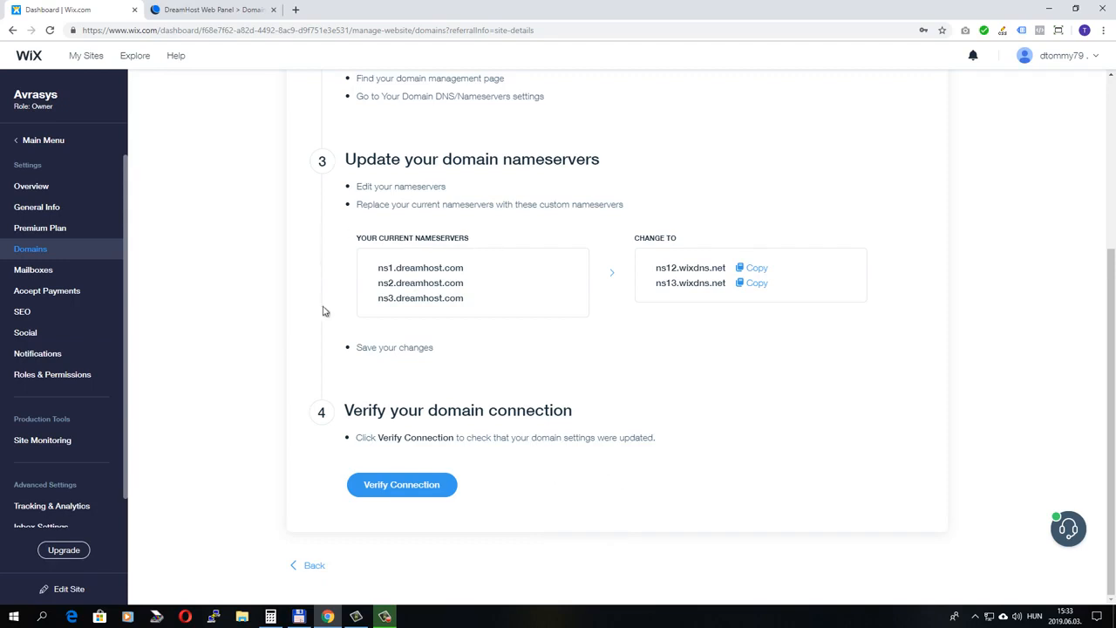
{"action": "mouse_move", "coordinate": [536, 484]}
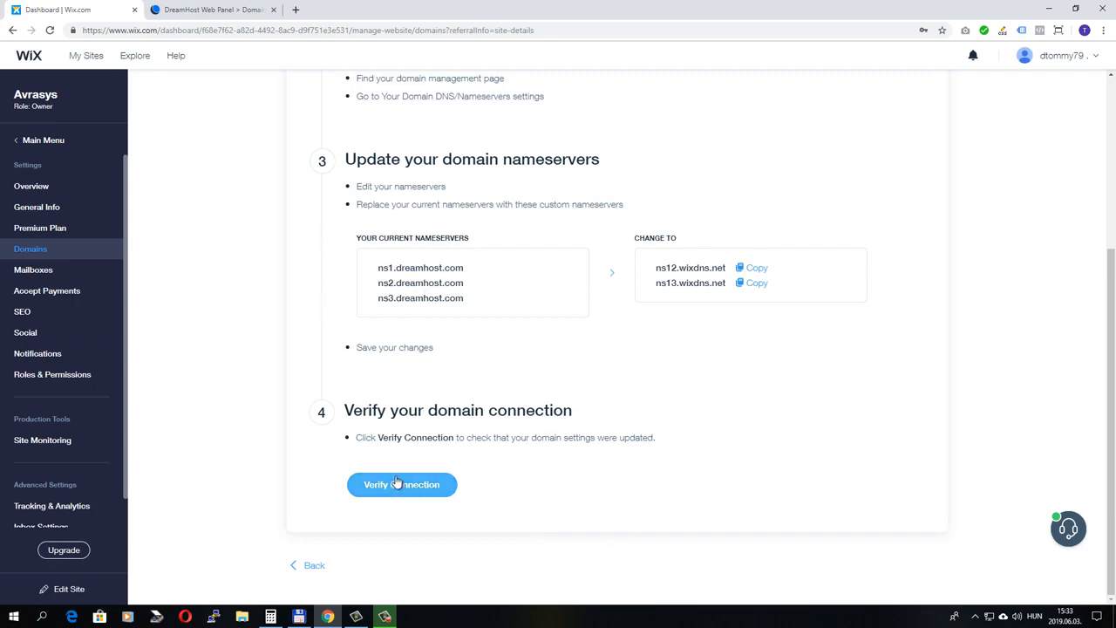
Run Verify Connection for avrasys.com.
{"action": "left_click", "coordinate": [401, 484]}
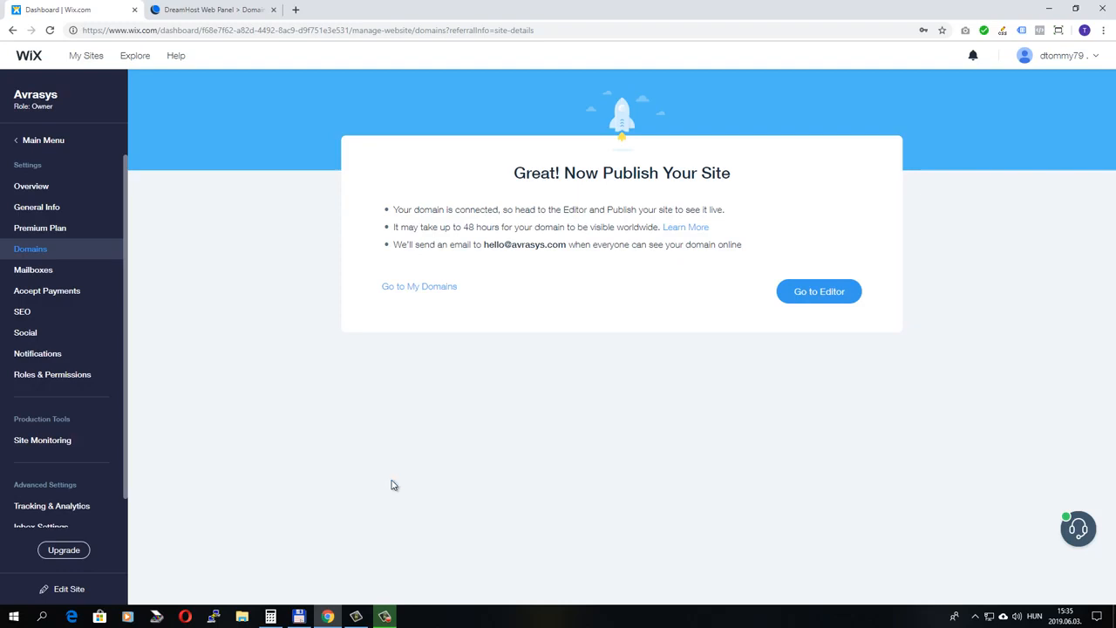
{"action": "mouse_move", "coordinate": [369, 319]}
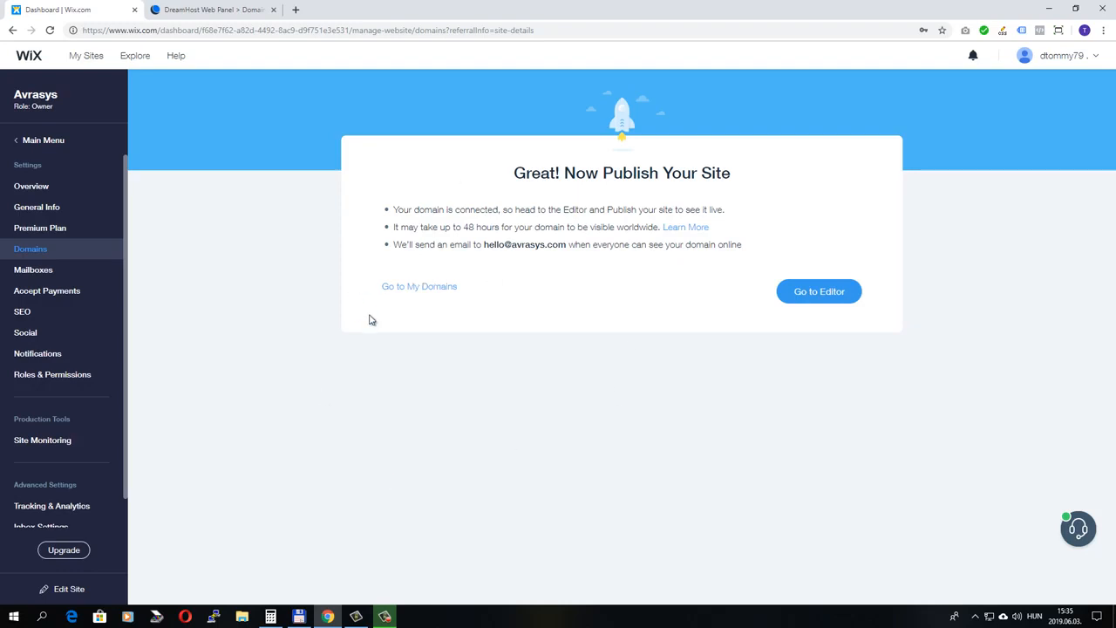
{"action": "mouse_move", "coordinate": [418, 286]}
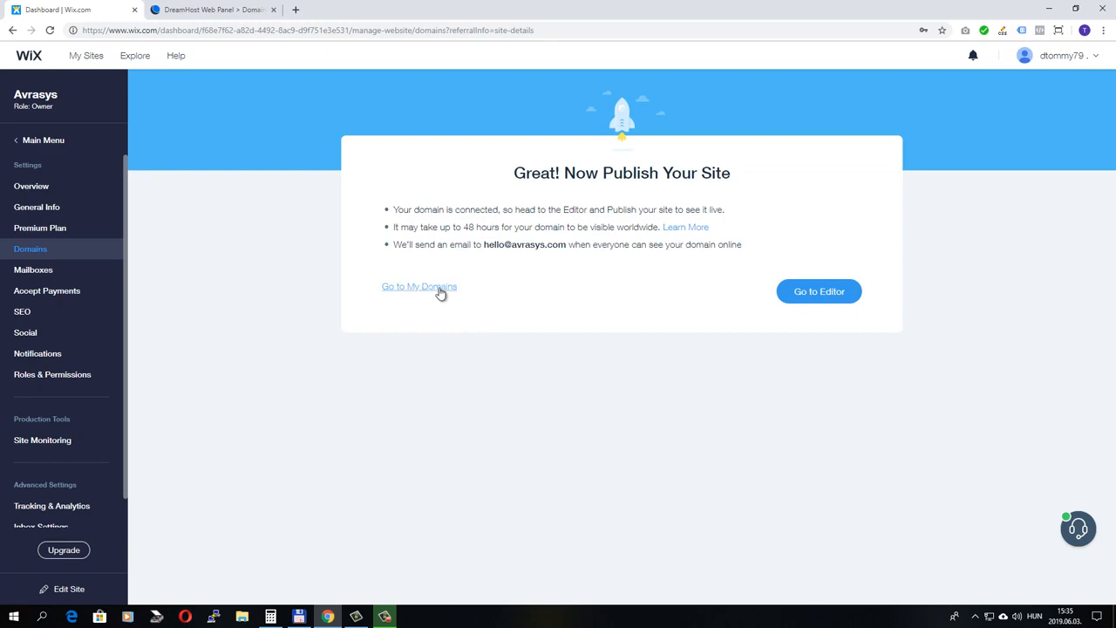
Open My Domains listing avrasys.com, then launch the Avrasys editor.
{"action": "left_click", "coordinate": [418, 286]}
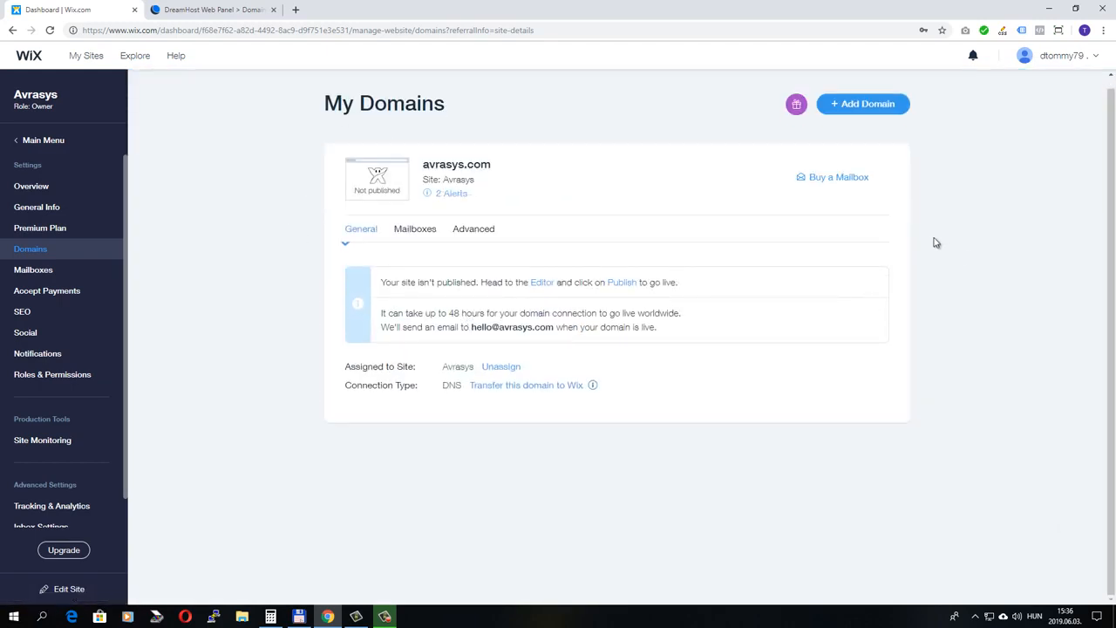
{"action": "mouse_move", "coordinate": [500, 146]}
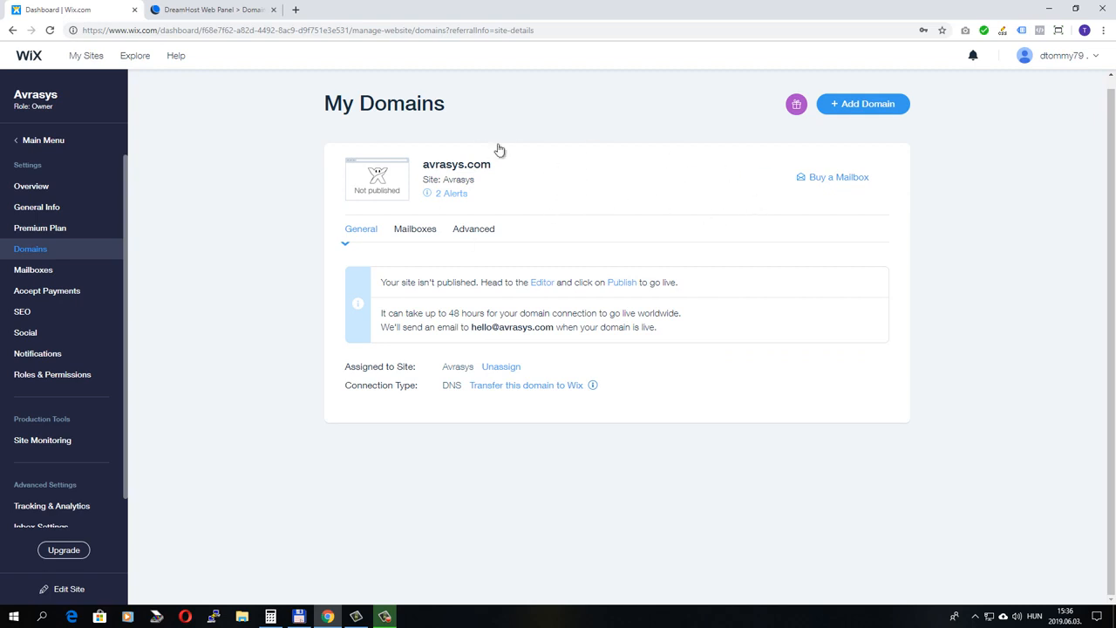
{"action": "mouse_move", "coordinate": [42, 256]}
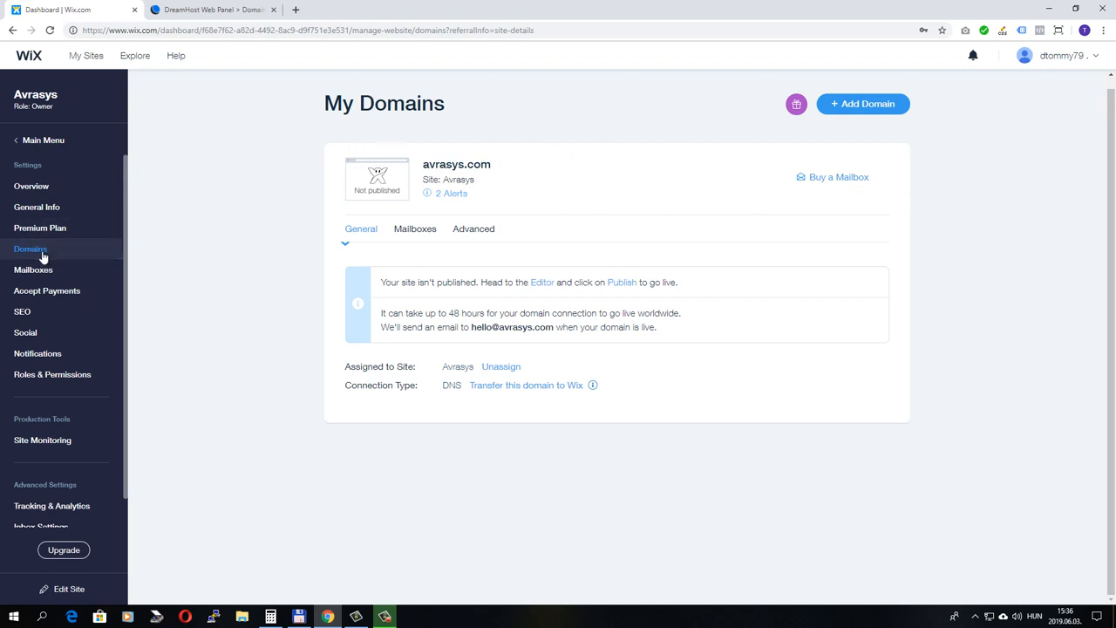
{"action": "mouse_move", "coordinate": [294, 236]}
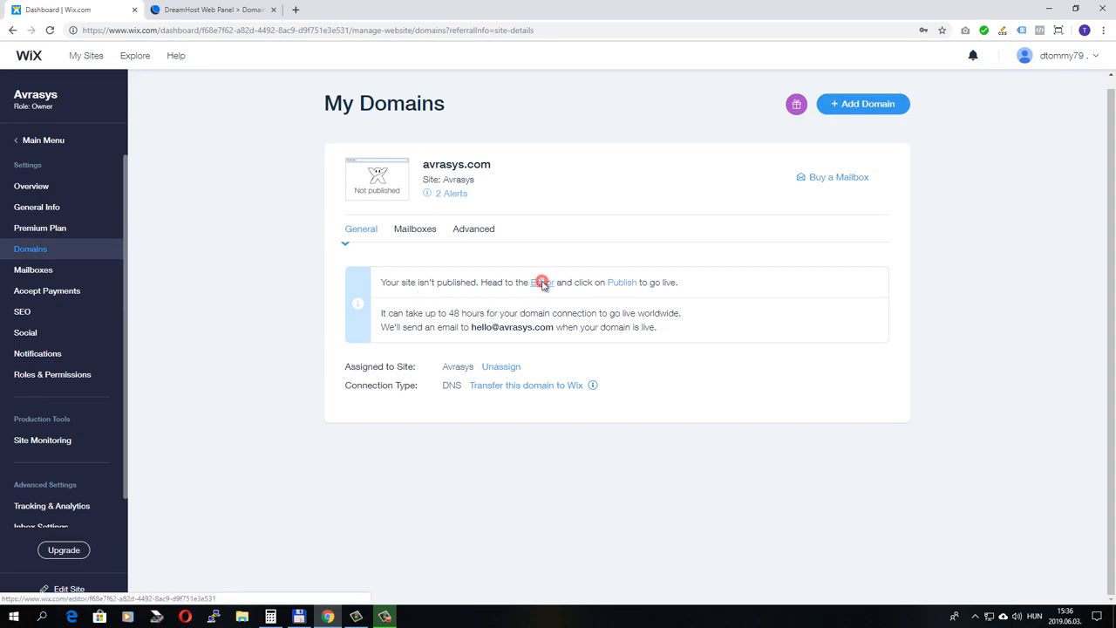
{"action": "left_click", "coordinate": [541, 282]}
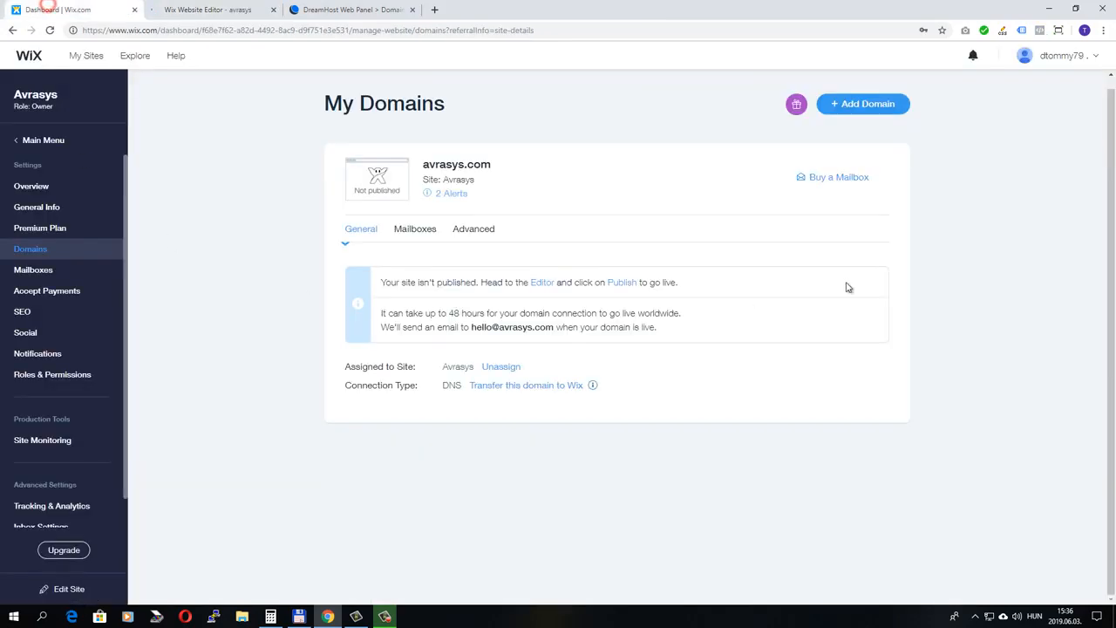
{"action": "mouse_move", "coordinate": [502, 233]}
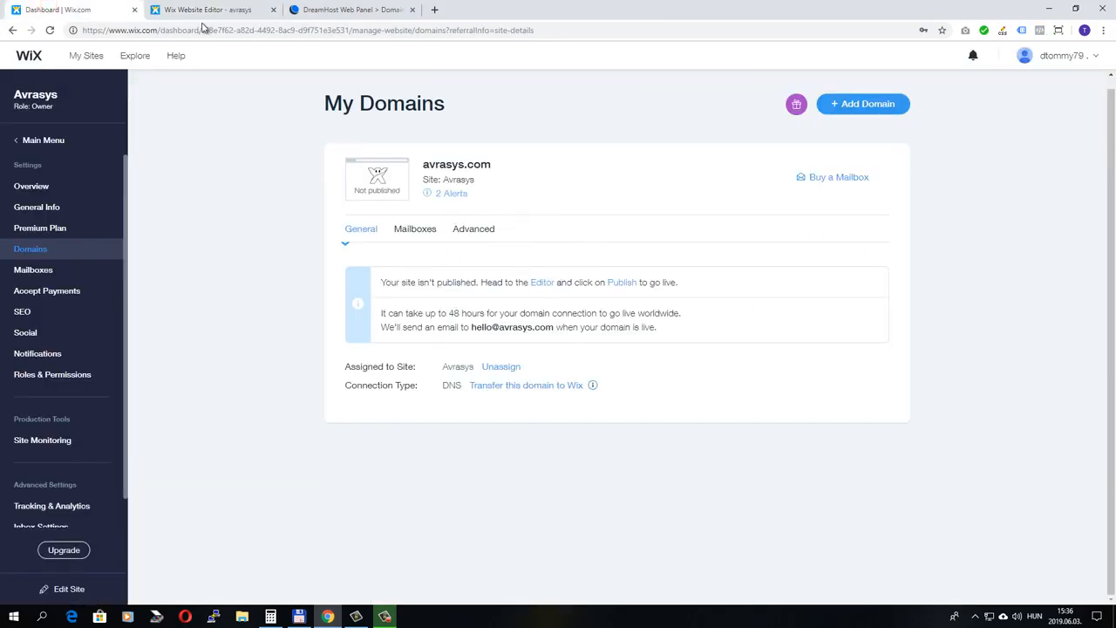
{"action": "left_click", "coordinate": [209, 9]}
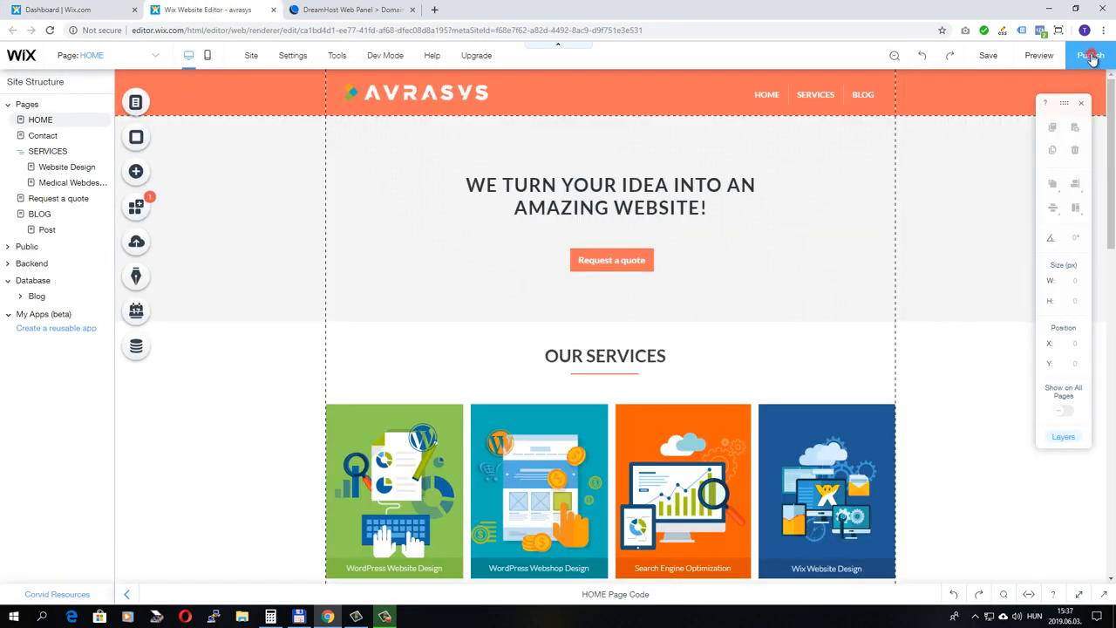
{"action": "left_click", "coordinate": [1090, 54]}
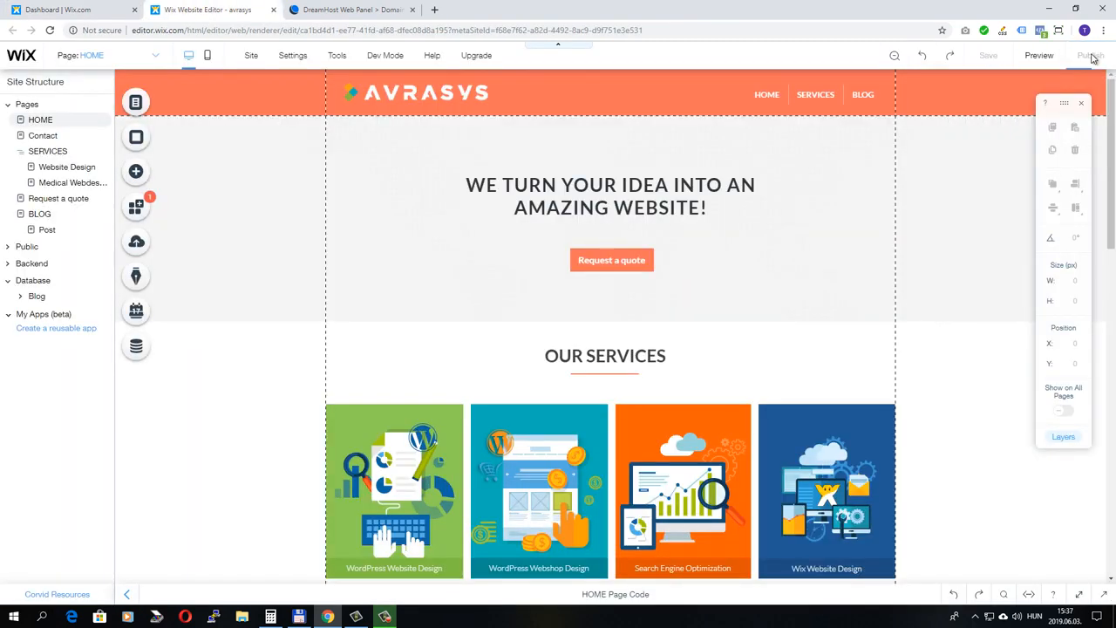
{"action": "left_click", "coordinate": [1089, 54]}
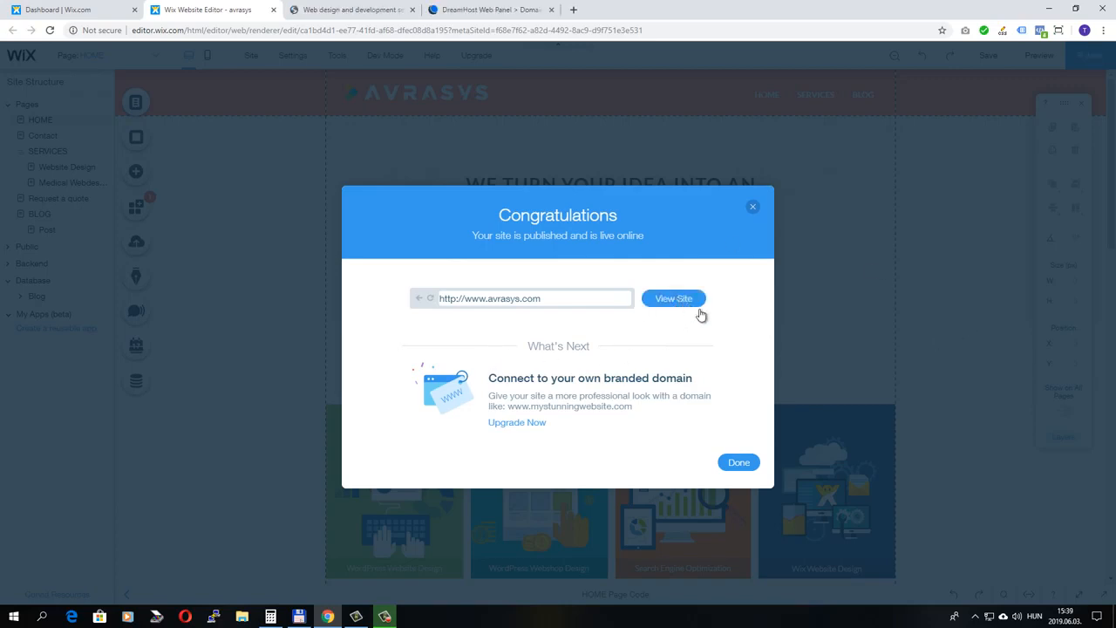
{"action": "mouse_move", "coordinate": [680, 309]}
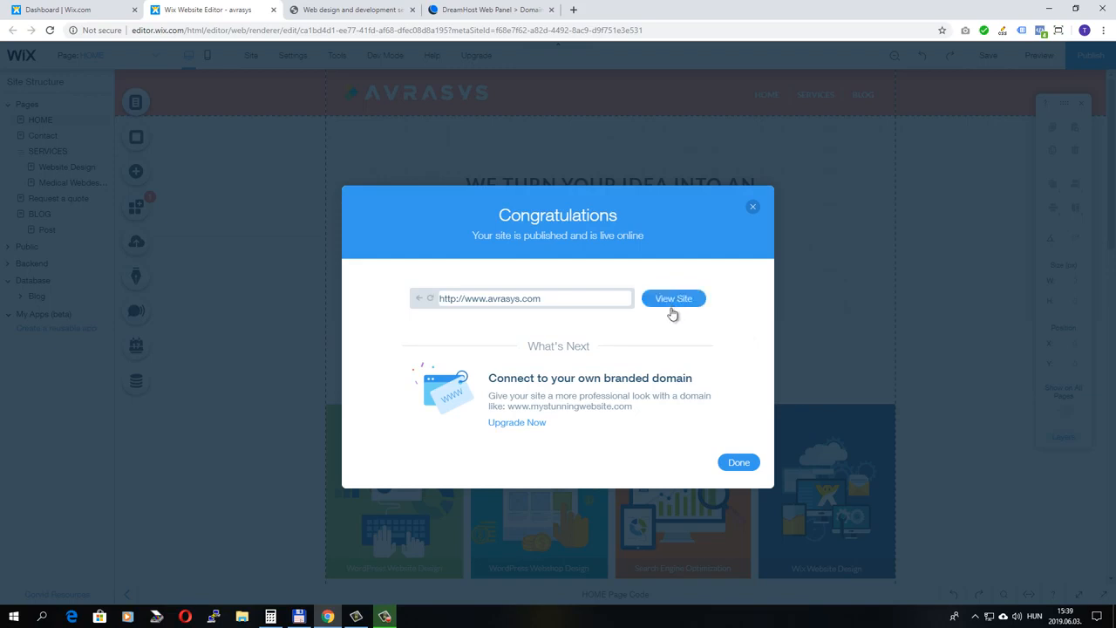
{"action": "mouse_move", "coordinate": [628, 243]}
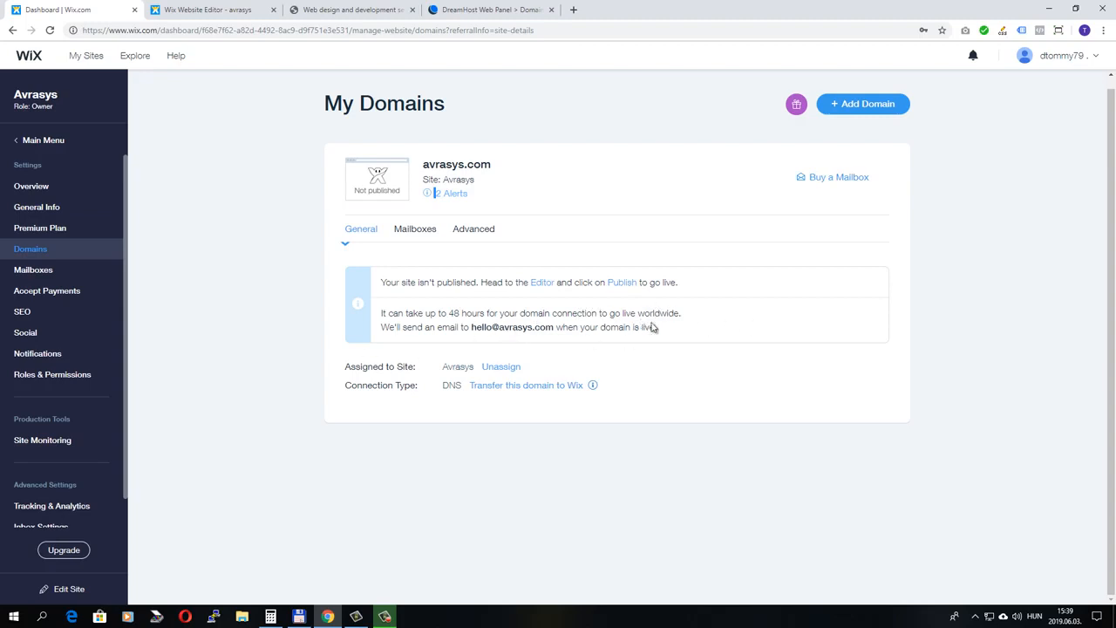
{"action": "mouse_move", "coordinate": [598, 324]}
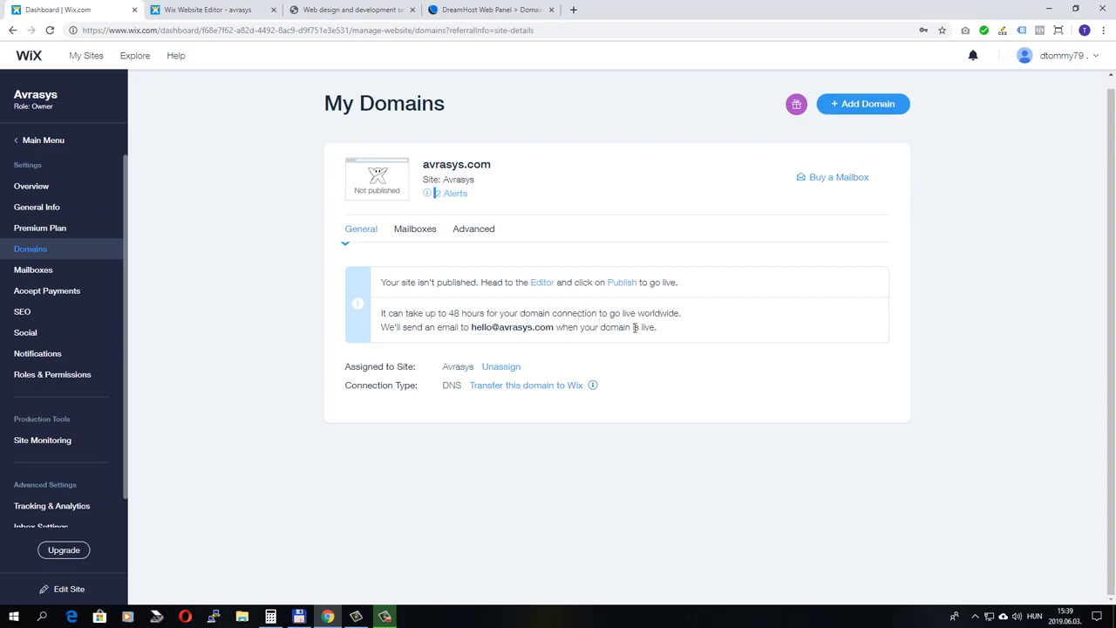
{"action": "mouse_move", "coordinate": [644, 330]}
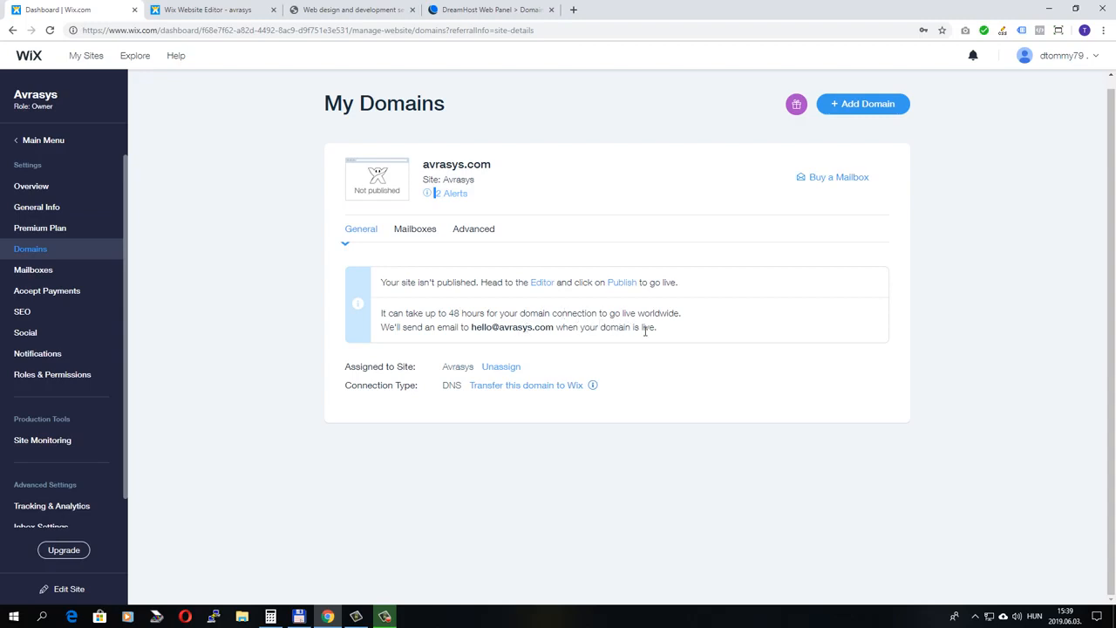